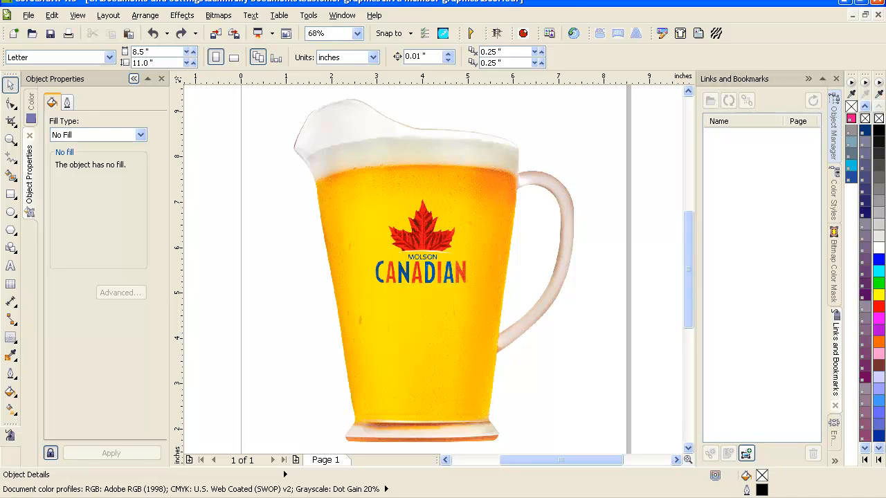
{"action": "mouse_move", "coordinate": [461, 237]}
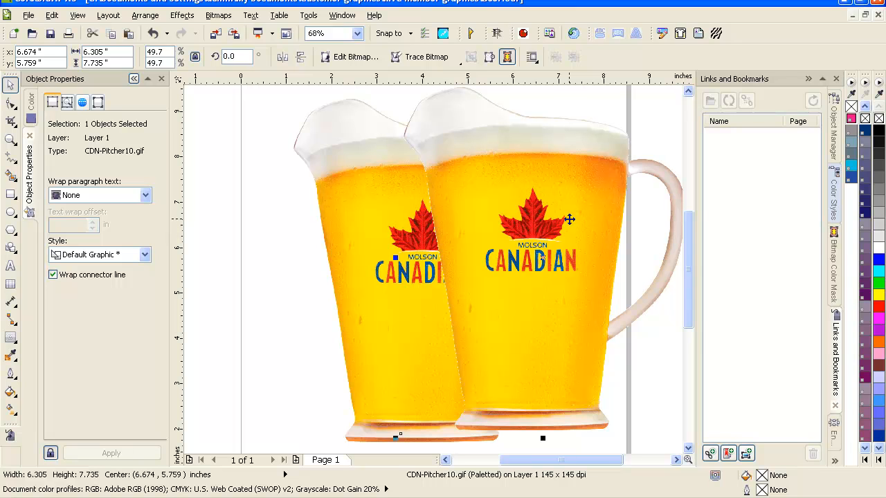
Select the beer pitcher bitmap so it can be centred at 4.25, 5.5 in
{"action": "left_click", "coordinate": [415, 251]}
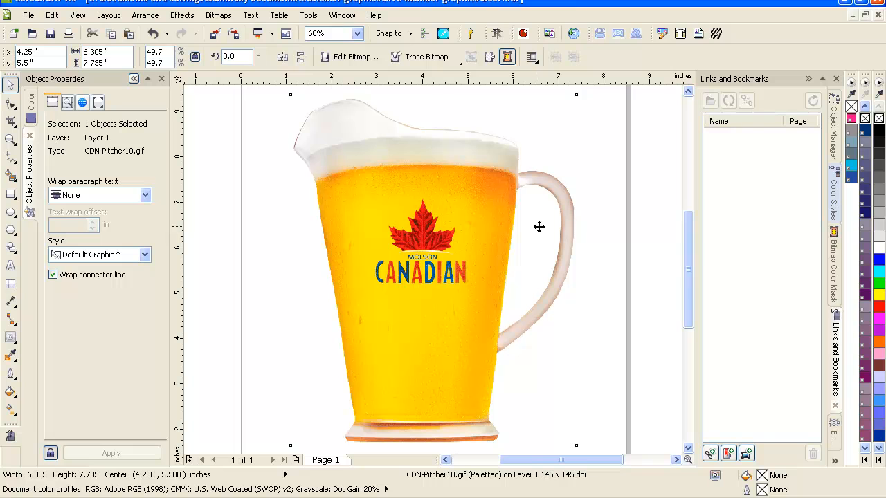
{"action": "mouse_move", "coordinate": [455, 251]}
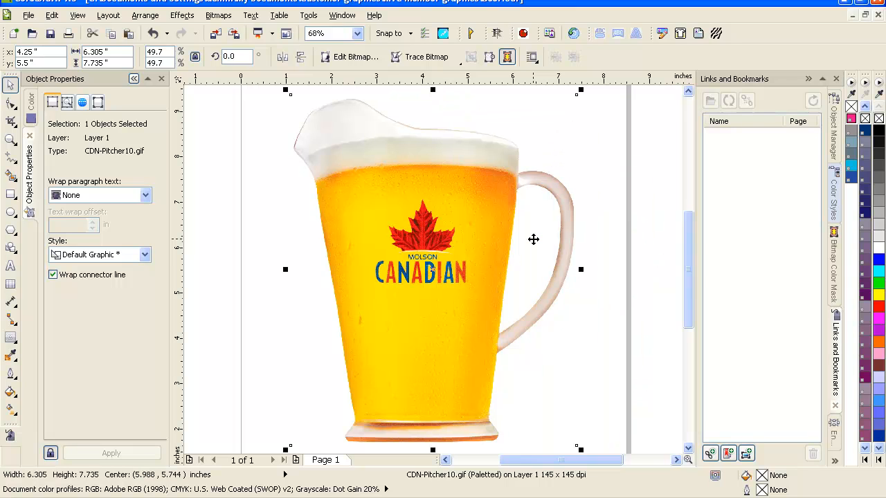
{"action": "mouse_move", "coordinate": [525, 230]}
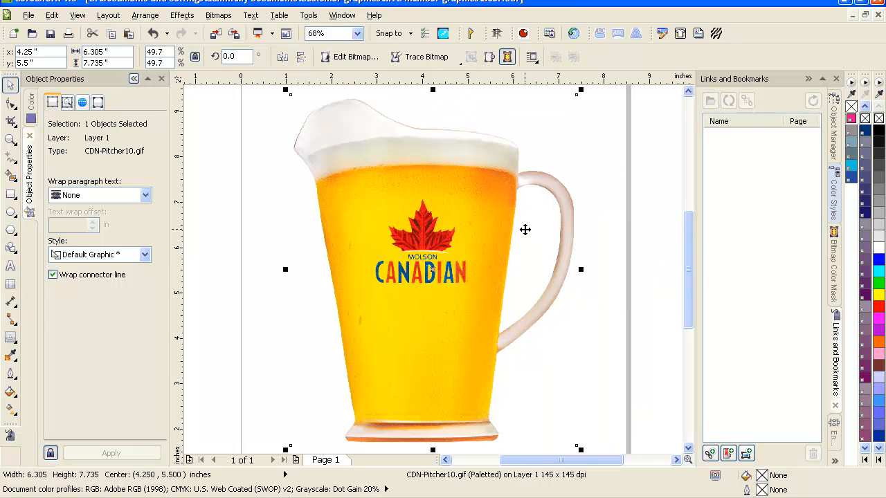
{"action": "mouse_move", "coordinate": [51, 15]}
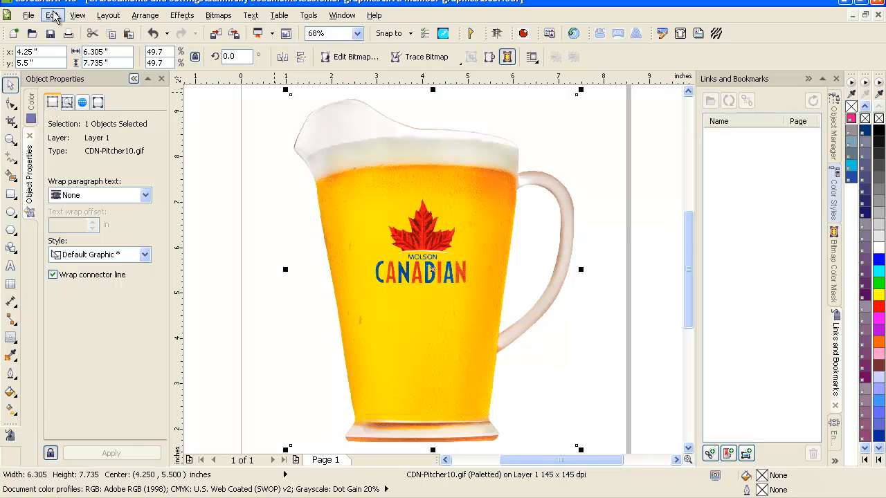
{"action": "left_click", "coordinate": [52, 15]}
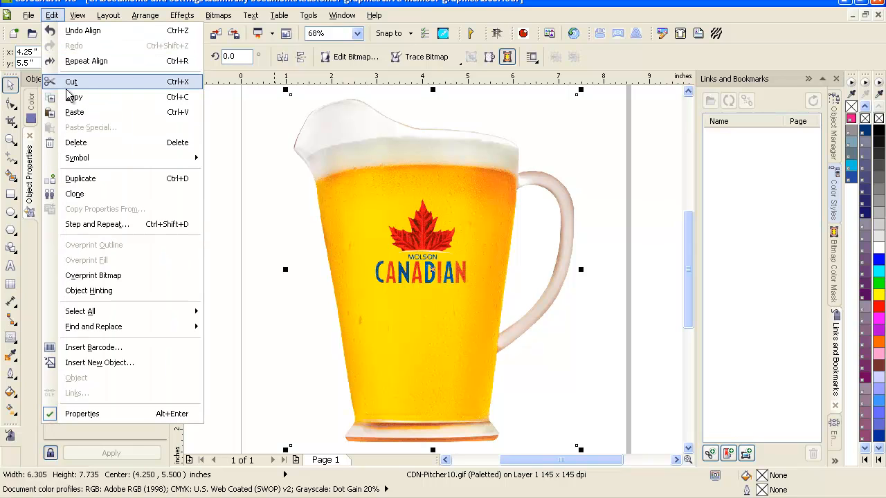
{"action": "mouse_move", "coordinate": [73, 97]}
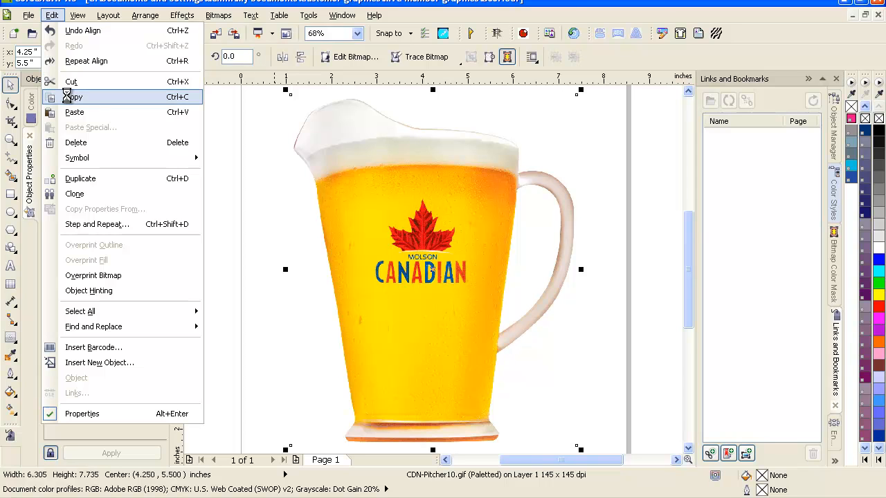
{"action": "left_click", "coordinate": [81, 413]}
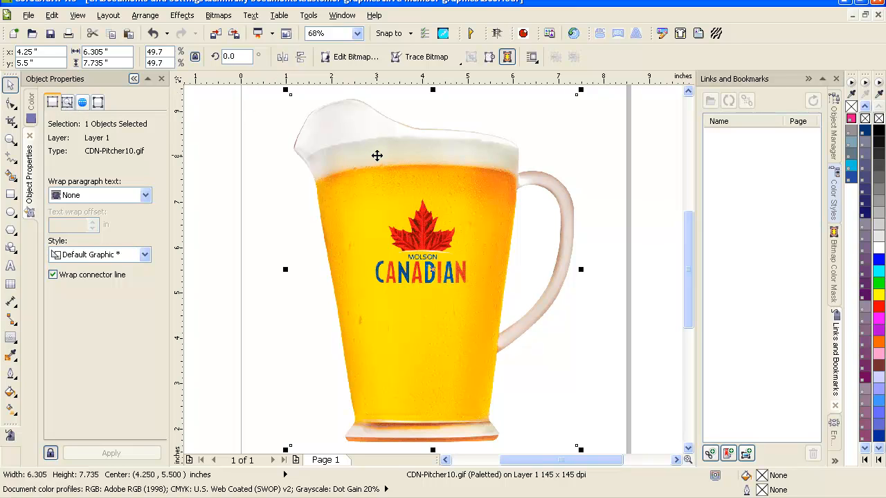
{"action": "mouse_move", "coordinate": [218, 15]}
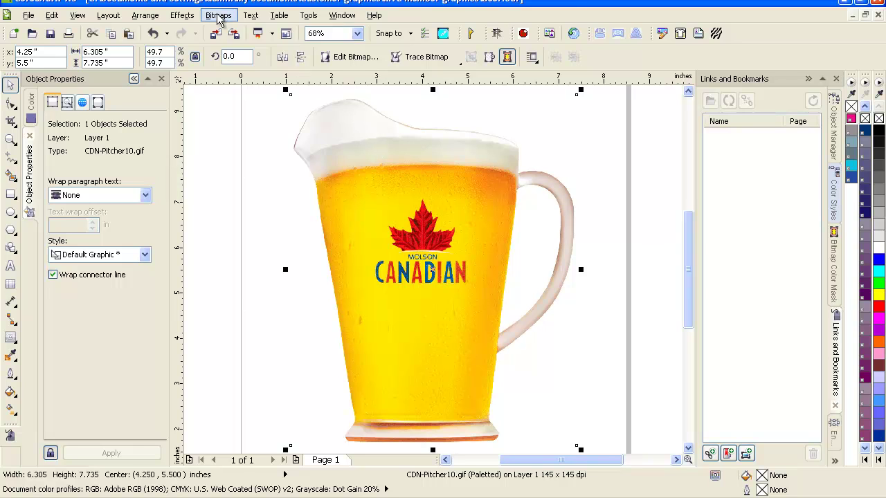
Open Black and White (1-bit) conversion with preview enabled and the Conversion Method list showing
{"action": "left_click", "coordinate": [219, 15]}
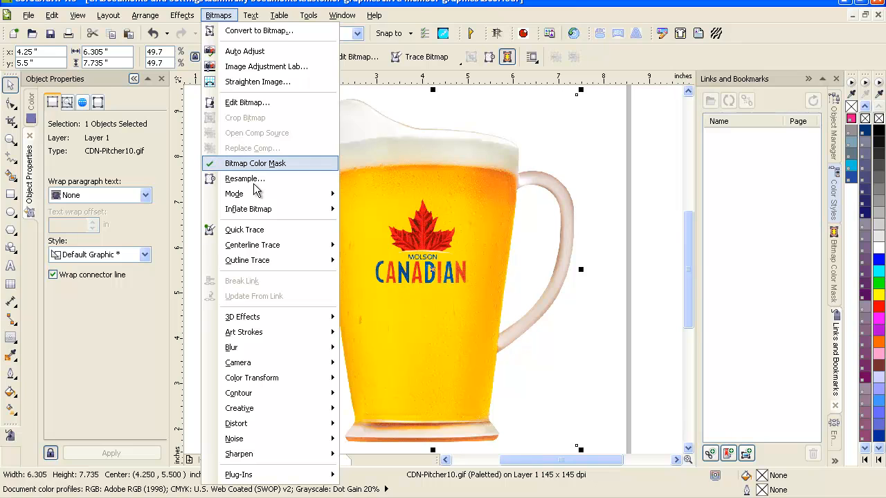
{"action": "mouse_move", "coordinate": [234, 193]}
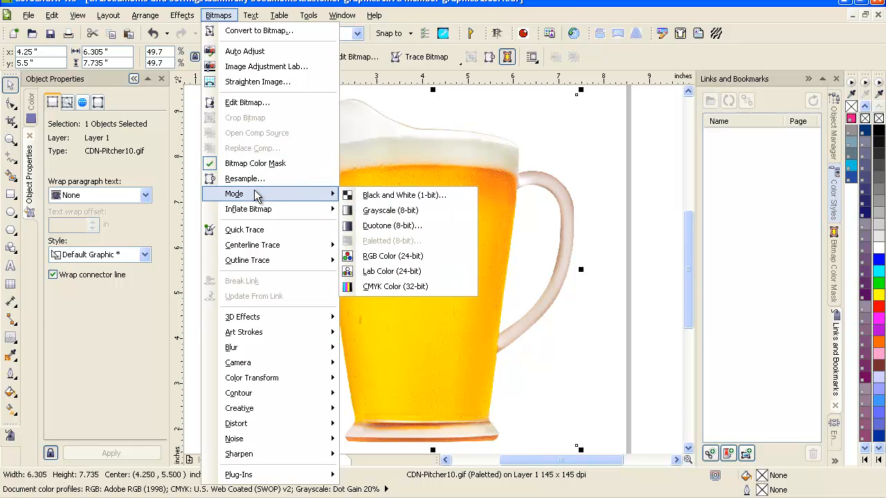
{"action": "mouse_move", "coordinate": [405, 194]}
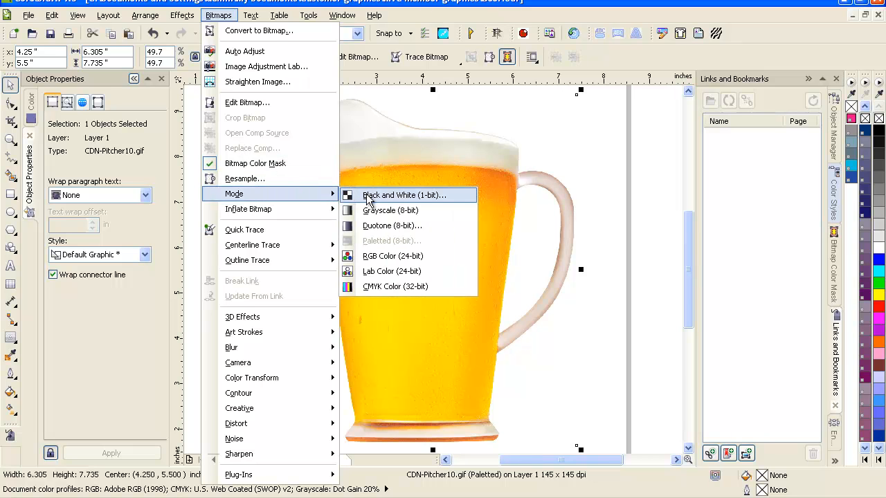
{"action": "left_click", "coordinate": [404, 195]}
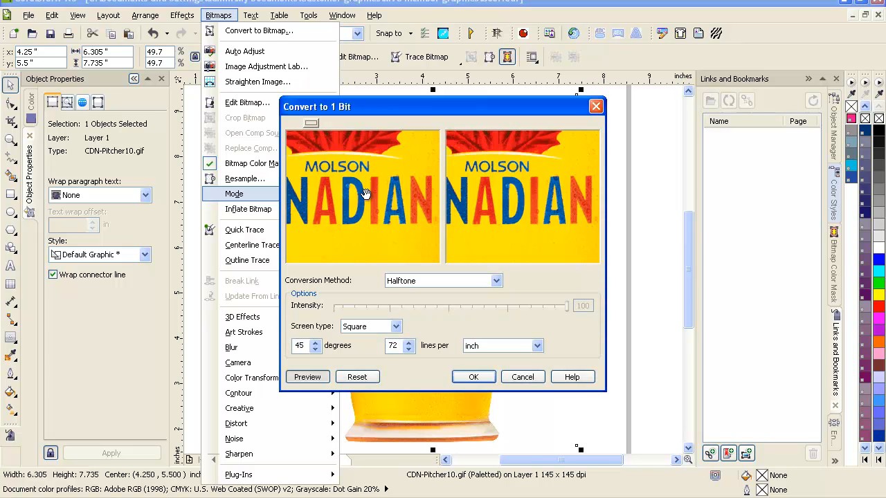
{"action": "left_click", "coordinate": [307, 376]}
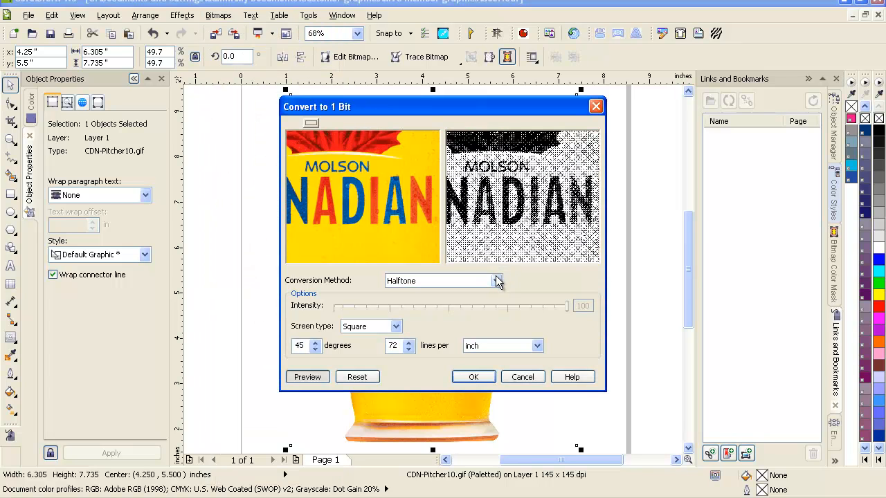
{"action": "left_click", "coordinate": [495, 280]}
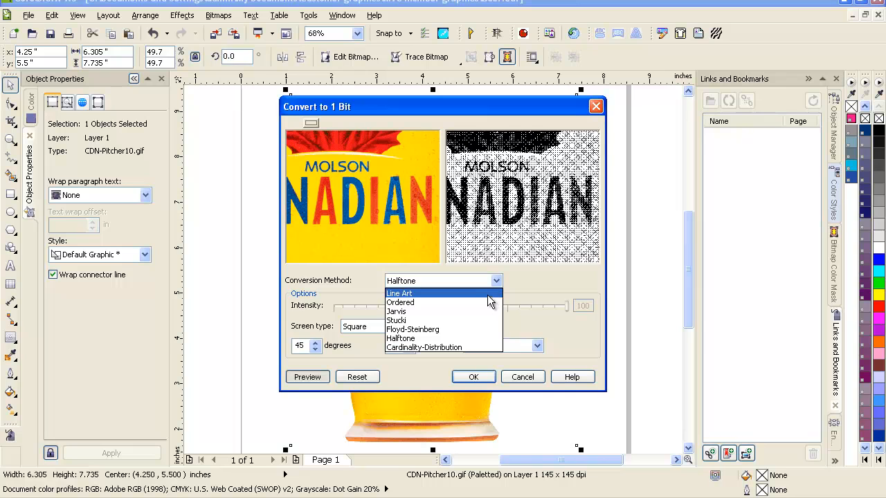
Choose Line Art conversion and raise the Threshold slider to 255
{"action": "left_click", "coordinate": [398, 292]}
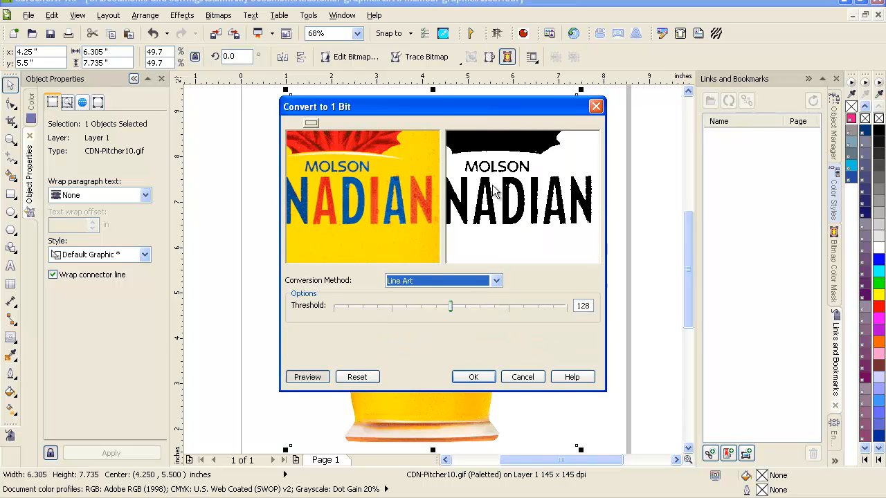
{"action": "mouse_move", "coordinate": [356, 180]}
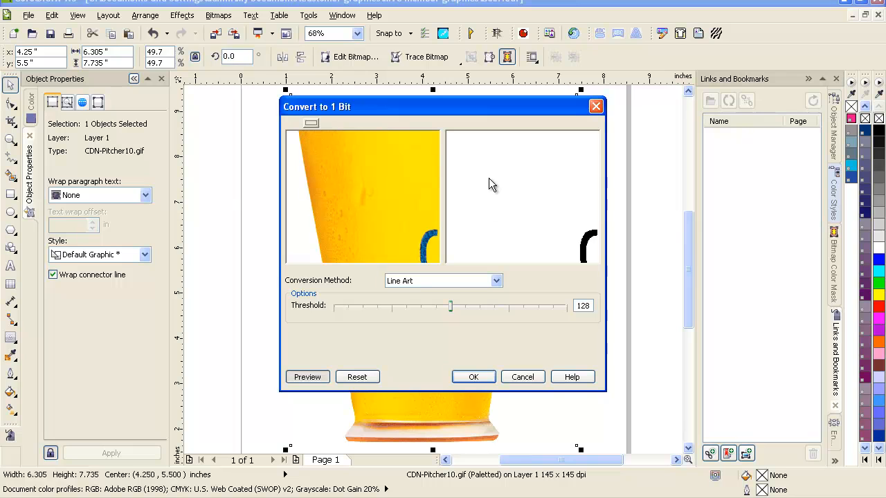
{"action": "mouse_move", "coordinate": [491, 193]}
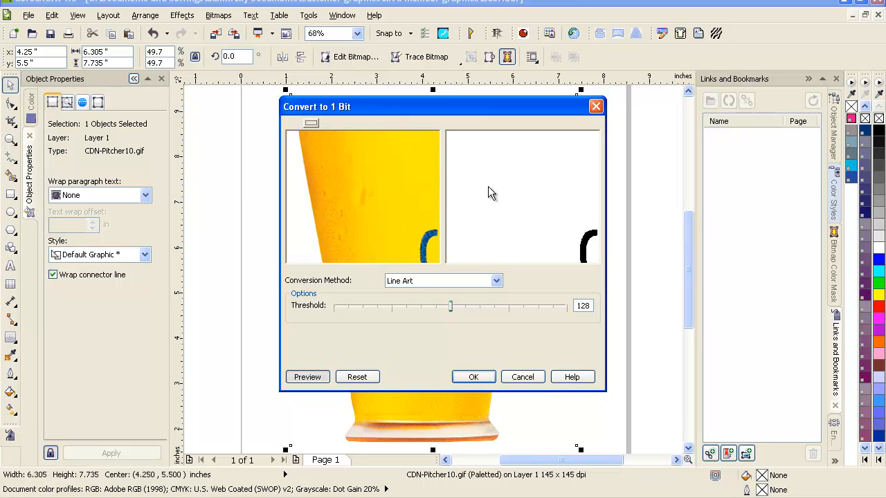
{"action": "left_click", "coordinate": [451, 306]}
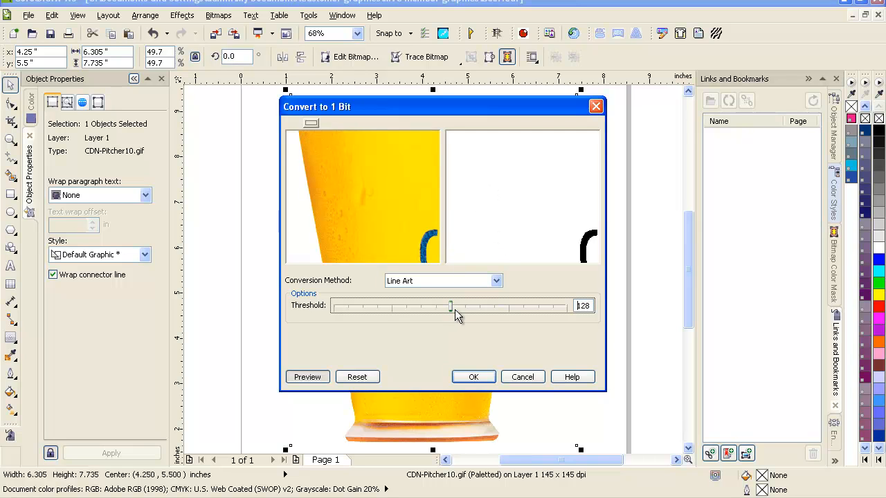
{"action": "left_click_drag", "start_coordinate": [450, 306], "coordinate": [561, 306]}
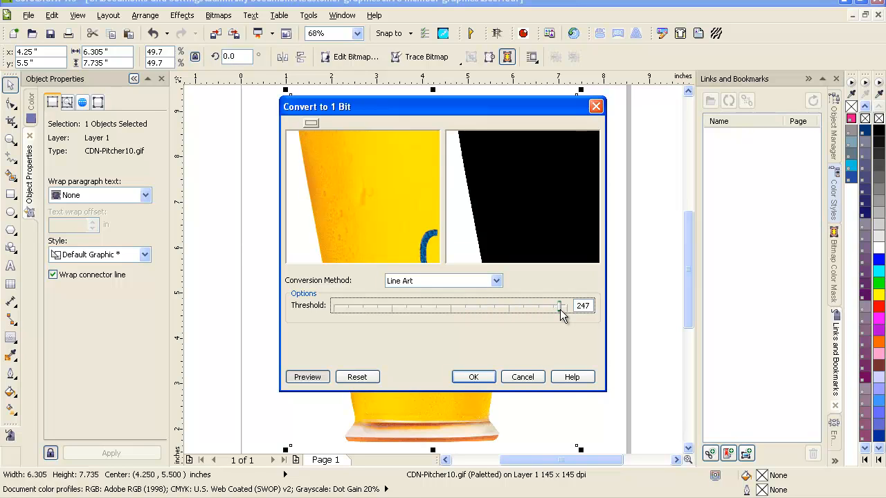
{"action": "mouse_move", "coordinate": [475, 220]}
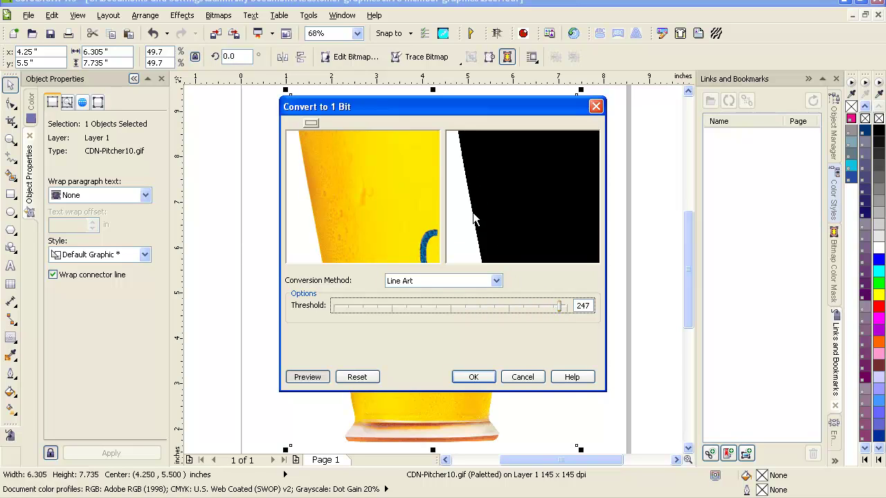
{"action": "mouse_move", "coordinate": [477, 241]}
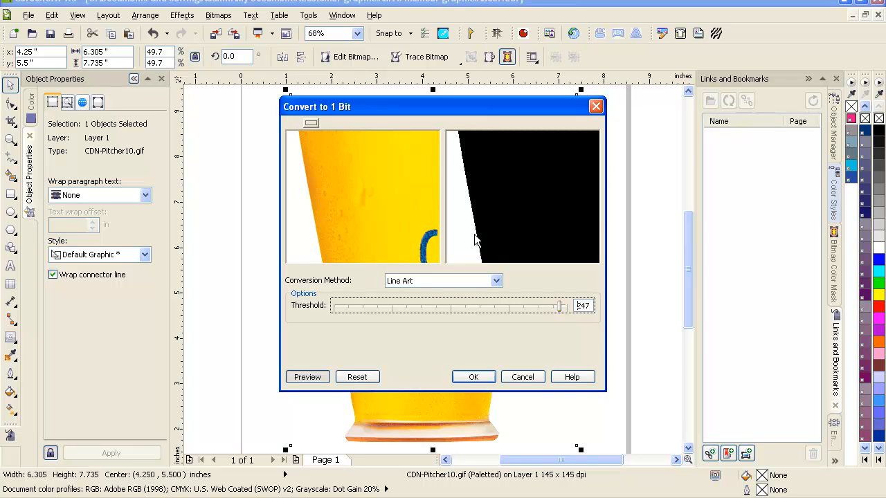
{"action": "mouse_move", "coordinate": [495, 179]}
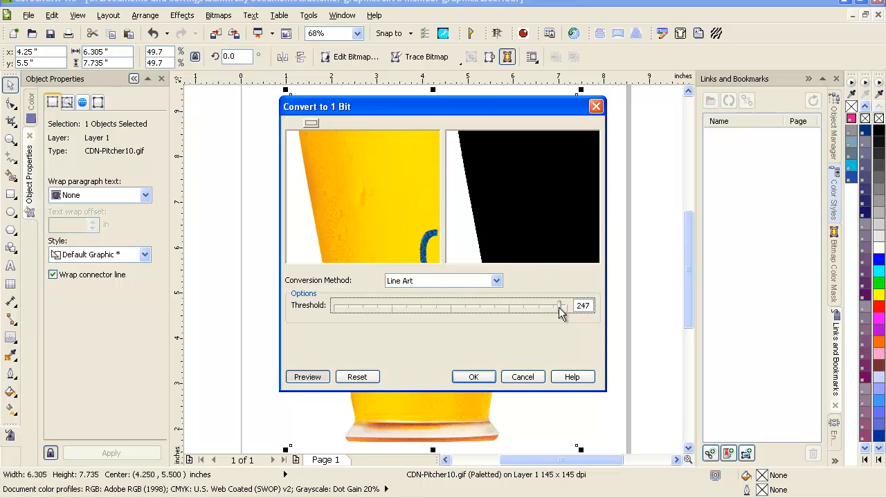
{"action": "left_click_drag", "start_coordinate": [561, 306], "coordinate": [567, 306]}
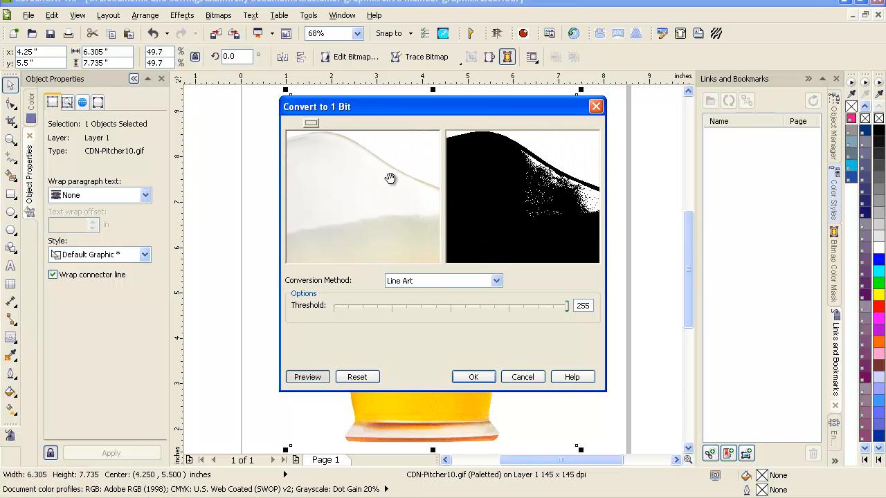
{"action": "mouse_move", "coordinate": [563, 171]}
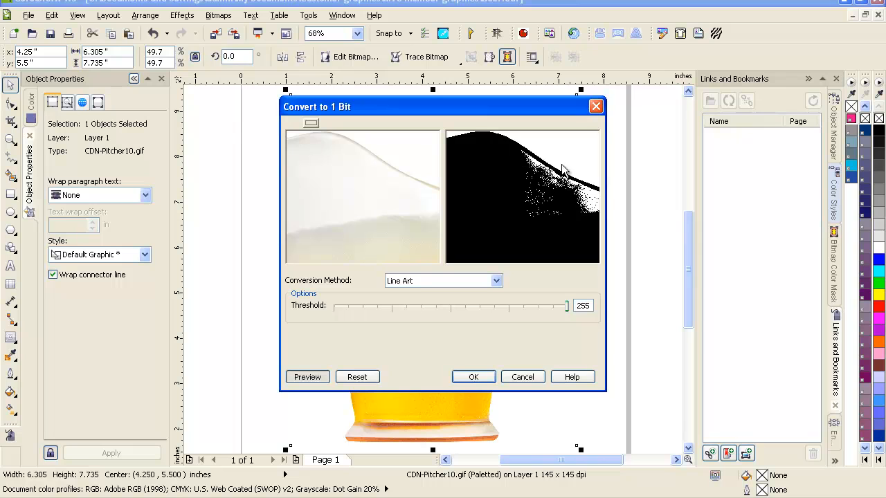
{"action": "mouse_move", "coordinate": [557, 200]}
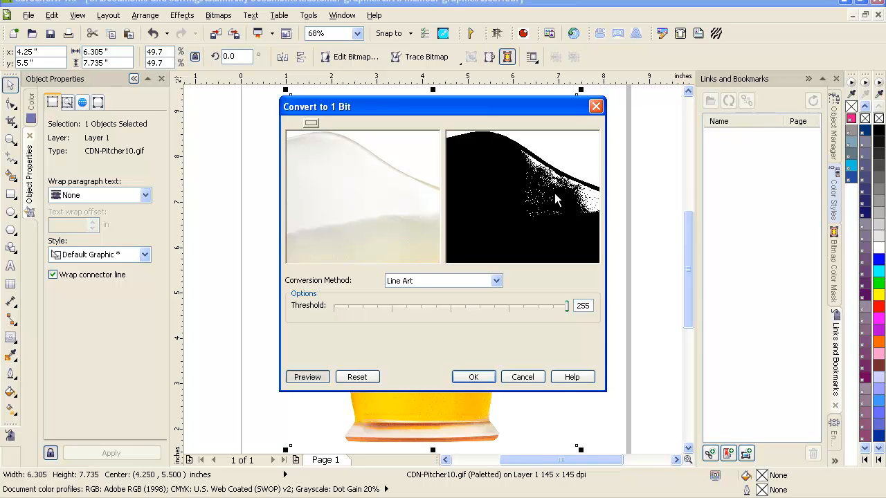
{"action": "mouse_move", "coordinate": [474, 377]}
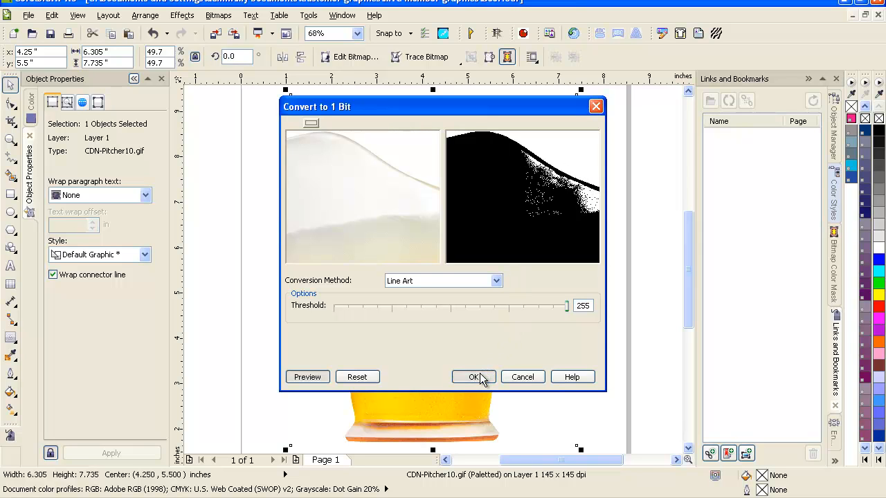
Select the black pitcher bitmap and open the Trace Bitmap outline tracing options
{"action": "left_click", "coordinate": [474, 376]}
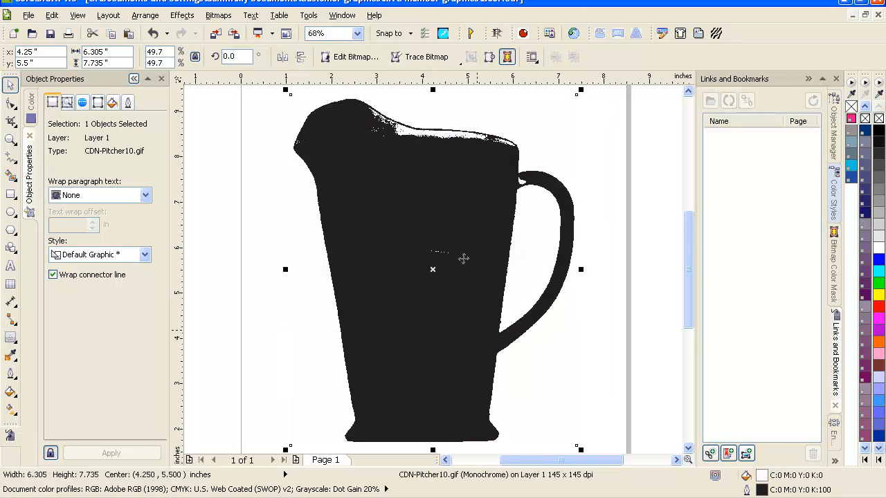
{"action": "mouse_move", "coordinate": [445, 272]}
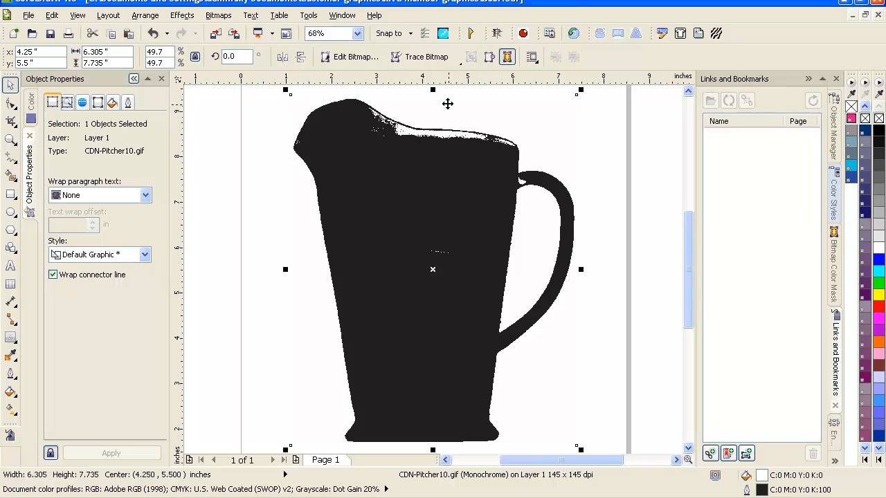
{"action": "mouse_move", "coordinate": [425, 56]}
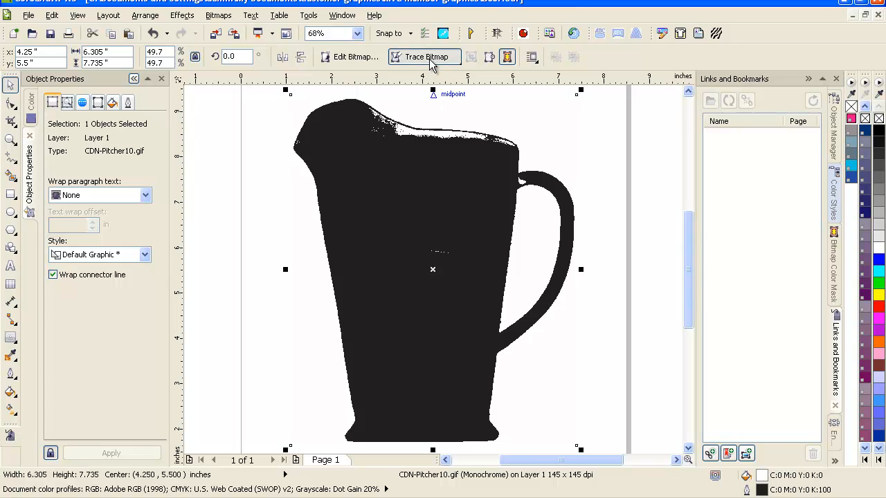
{"action": "left_click", "coordinate": [425, 57]}
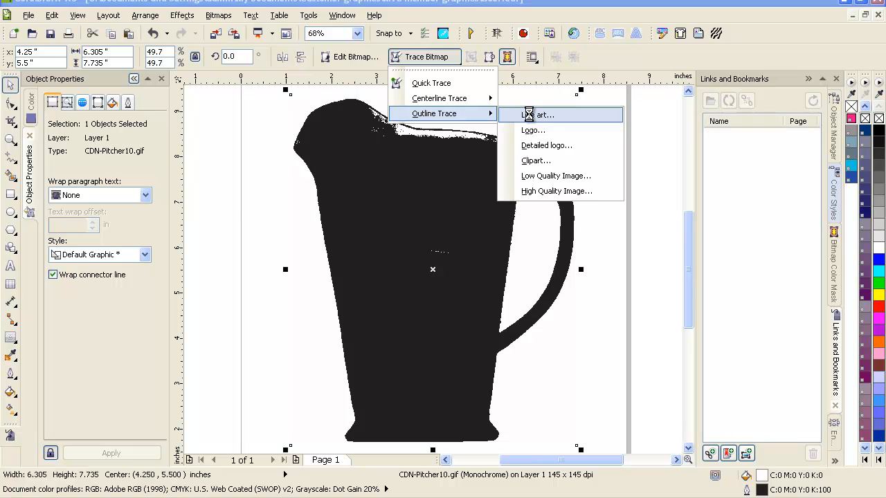
Line Art trace the pitcher with higher detail and corner smoothness 17, deleting the original
{"action": "left_click", "coordinate": [546, 115]}
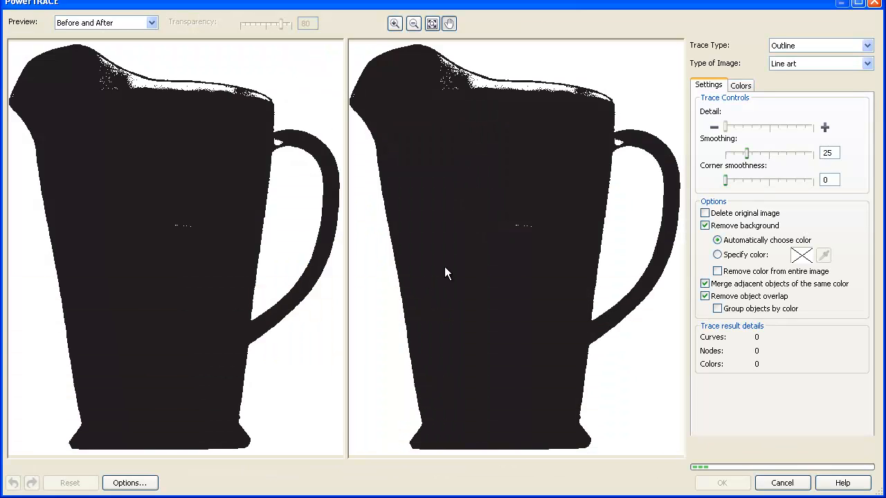
{"action": "left_click_drag", "start_coordinate": [725, 127], "coordinate": [775, 127]}
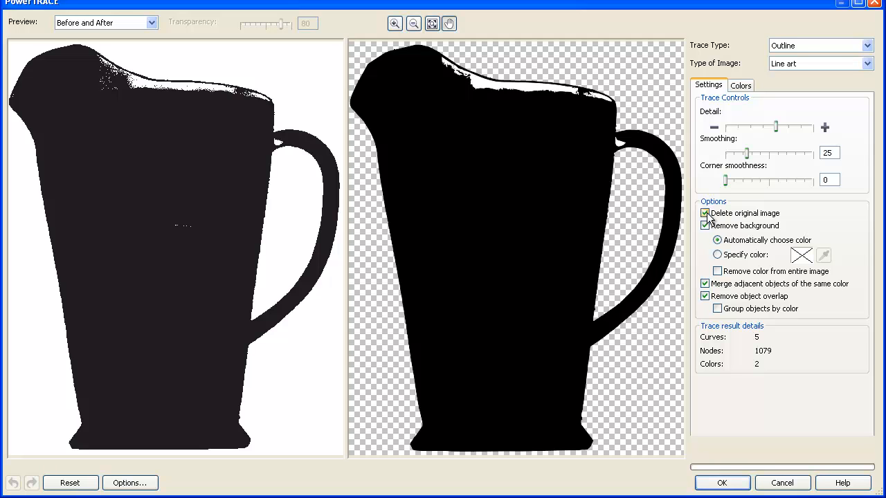
{"action": "mouse_move", "coordinate": [445, 84]}
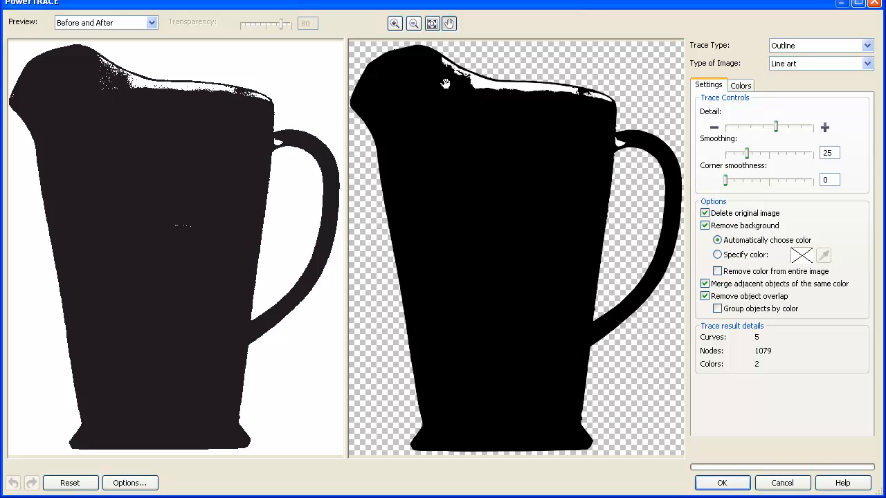
{"action": "mouse_move", "coordinate": [638, 133]}
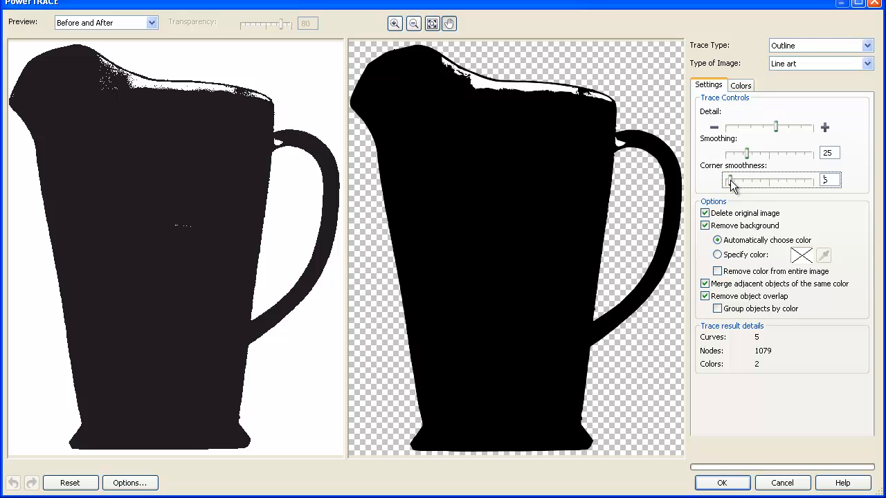
{"action": "left_click_drag", "start_coordinate": [731, 180], "coordinate": [741, 181]}
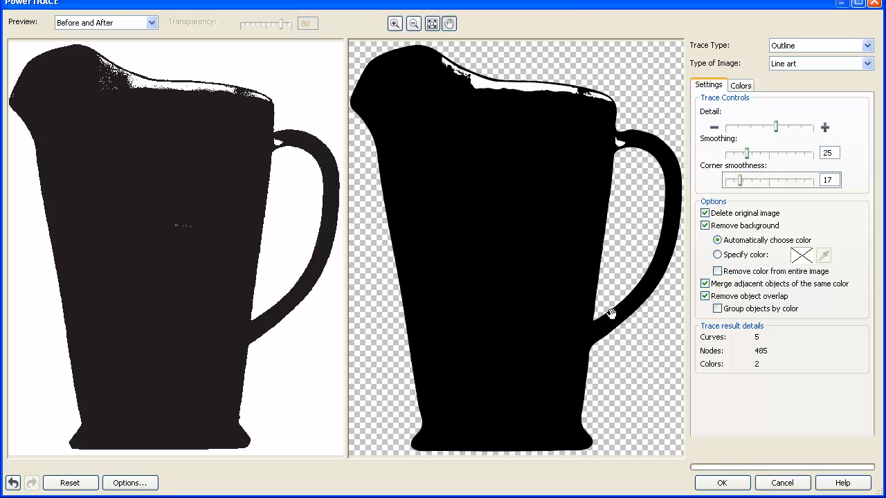
{"action": "mouse_move", "coordinate": [592, 344]}
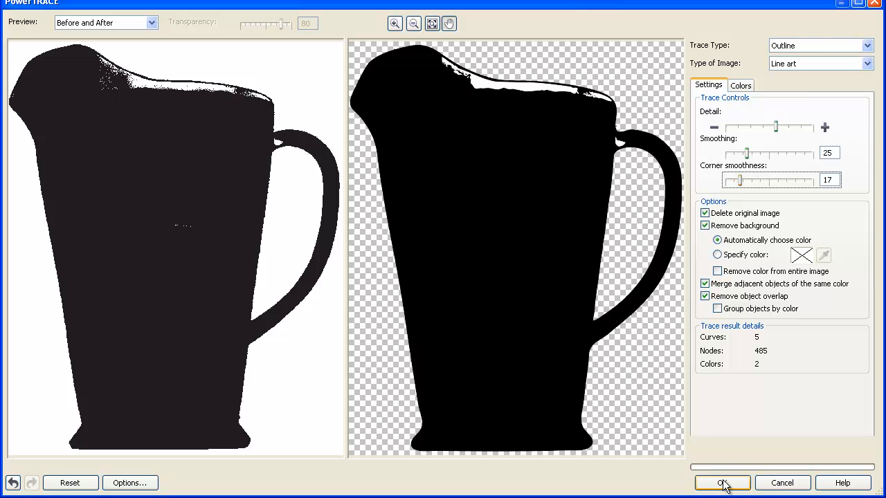
{"action": "left_click", "coordinate": [722, 483]}
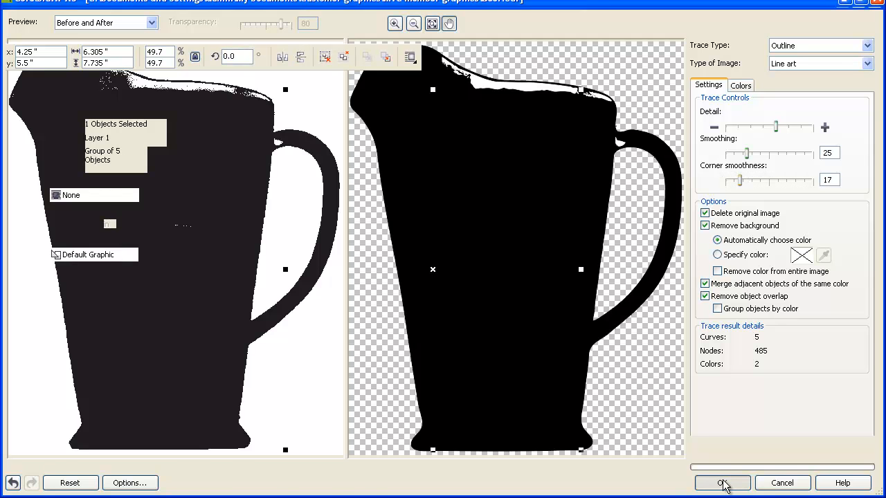
{"action": "left_click", "coordinate": [722, 483]}
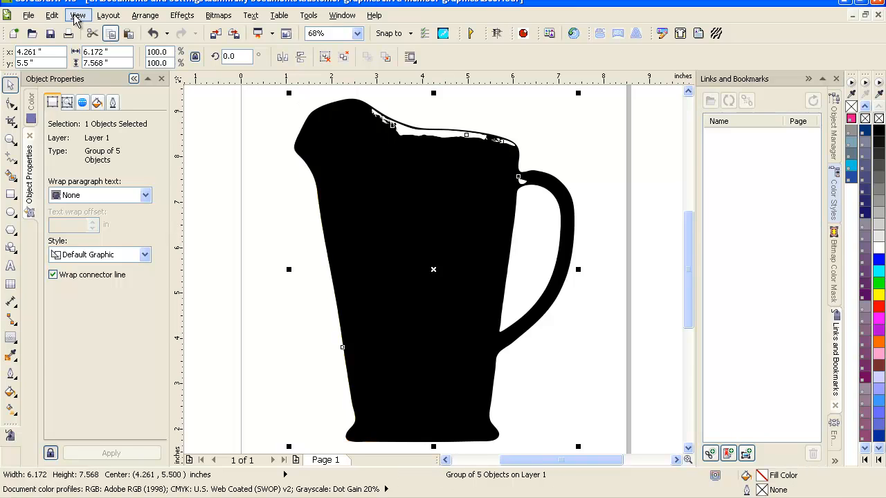
Switch to Wireframe view and lock the colour pitcher photo beneath the trace
{"action": "left_click", "coordinate": [78, 15]}
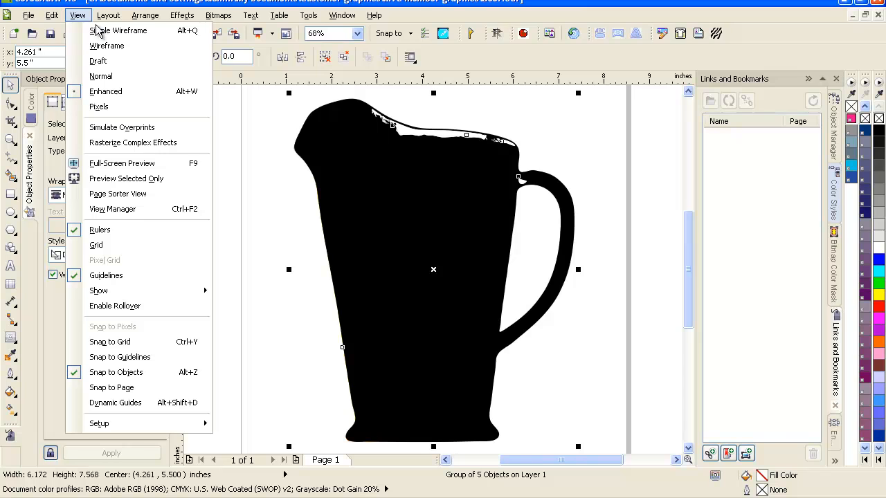
{"action": "left_click", "coordinate": [105, 90]}
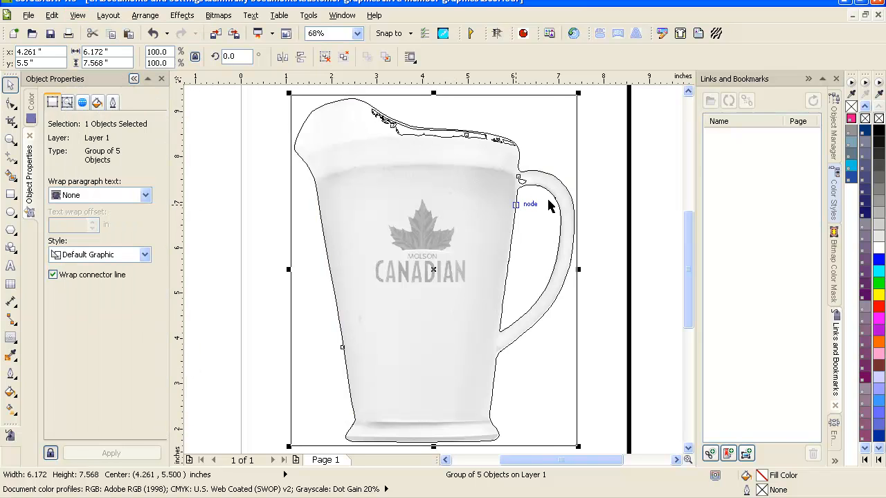
{"action": "mouse_move", "coordinate": [541, 175]}
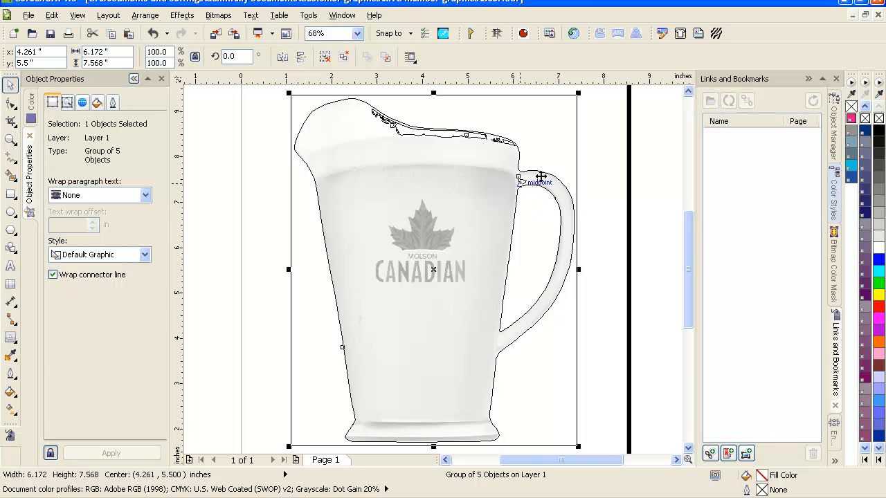
{"action": "mouse_move", "coordinate": [559, 132]}
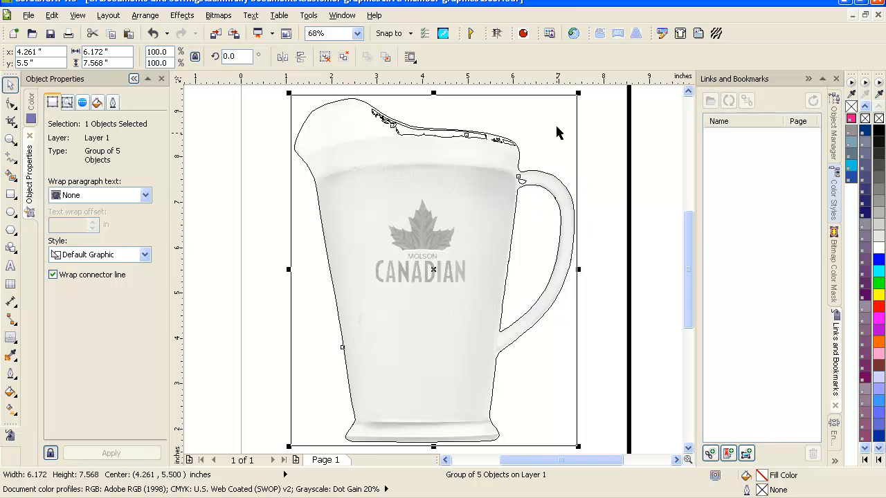
{"action": "left_click", "coordinate": [433, 270]}
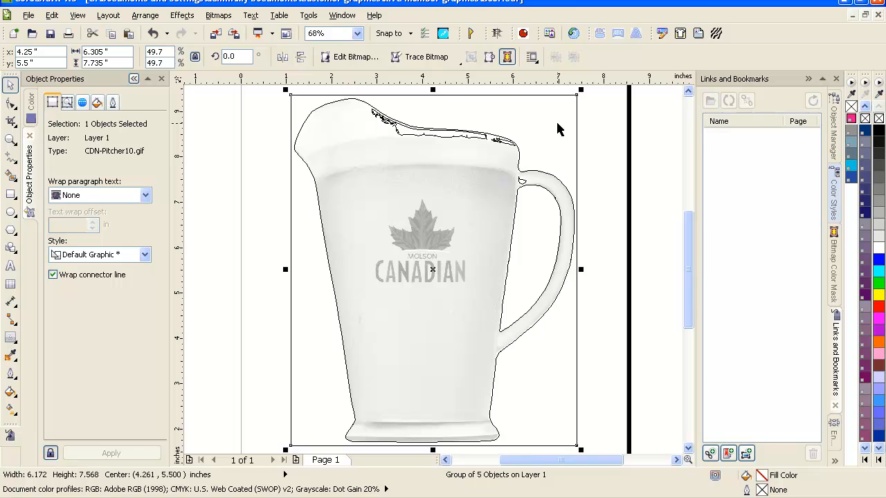
{"action": "right_click", "coordinate": [560, 129]}
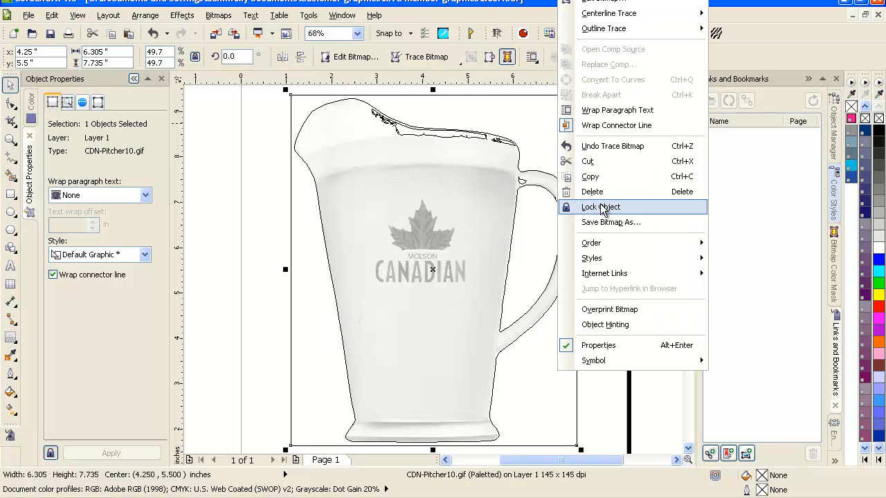
{"action": "left_click", "coordinate": [600, 207]}
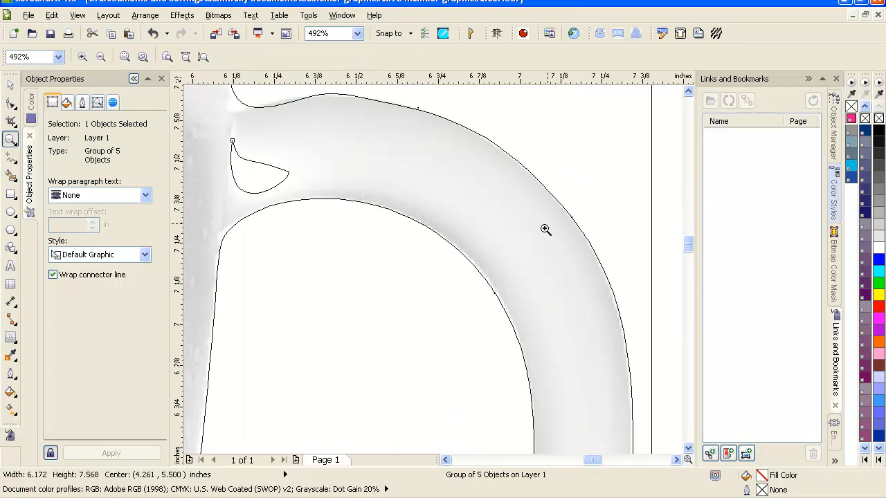
{"action": "mouse_move", "coordinate": [490, 300]}
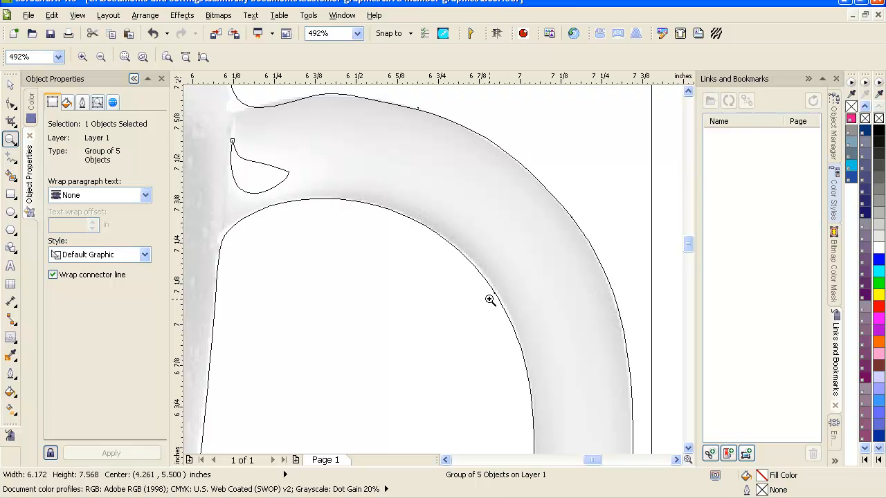
{"action": "mouse_move", "coordinate": [408, 142]}
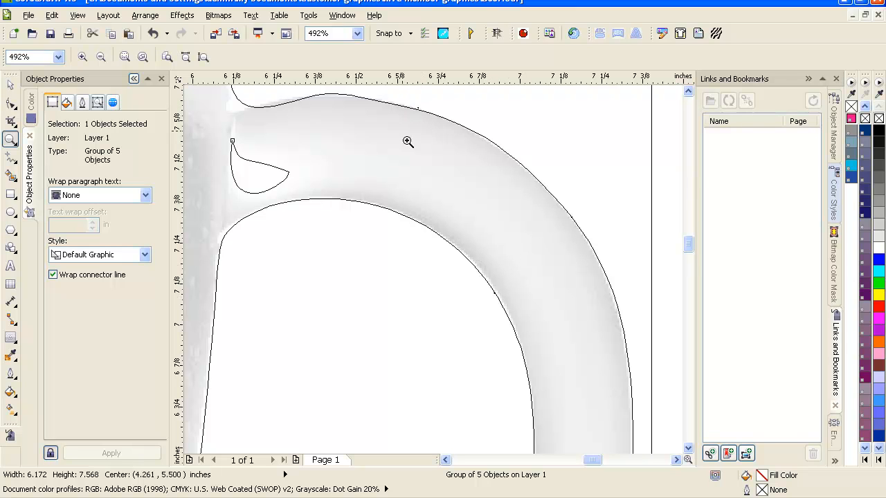
{"action": "mouse_move", "coordinate": [428, 206]}
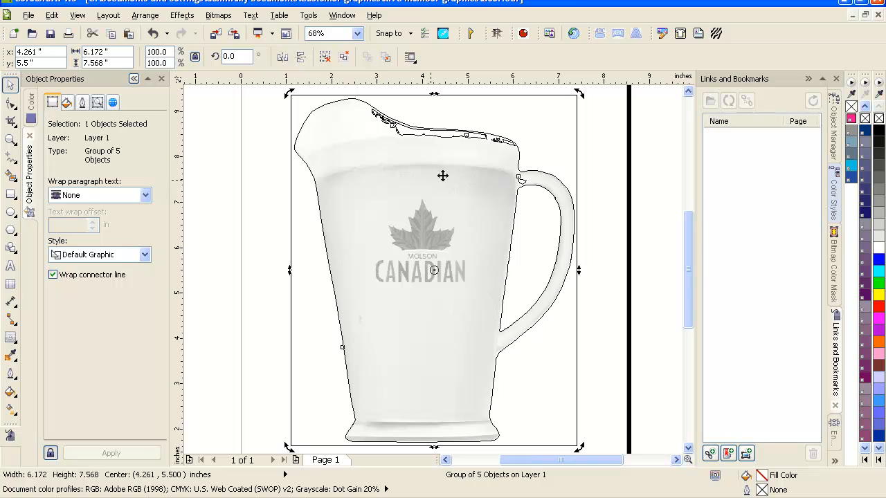
Ungroup the traced group and return the display to Enhanced full-colour view
{"action": "right_click", "coordinate": [443, 175]}
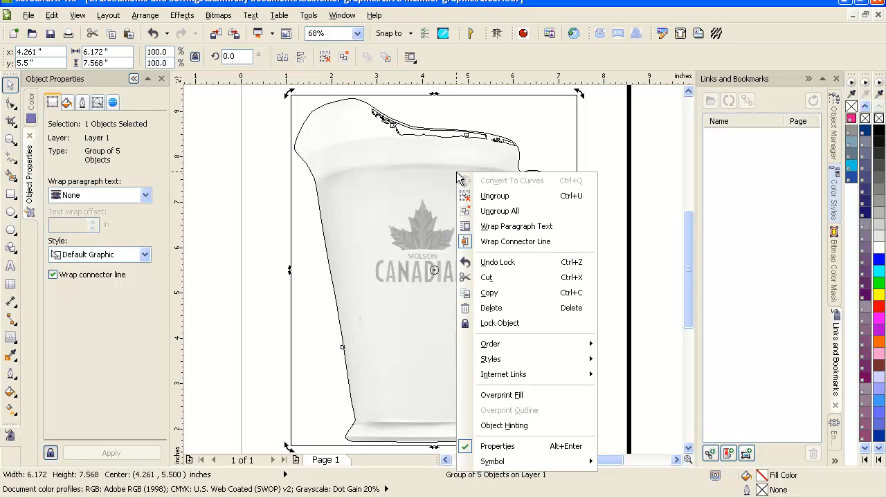
{"action": "mouse_move", "coordinate": [494, 196]}
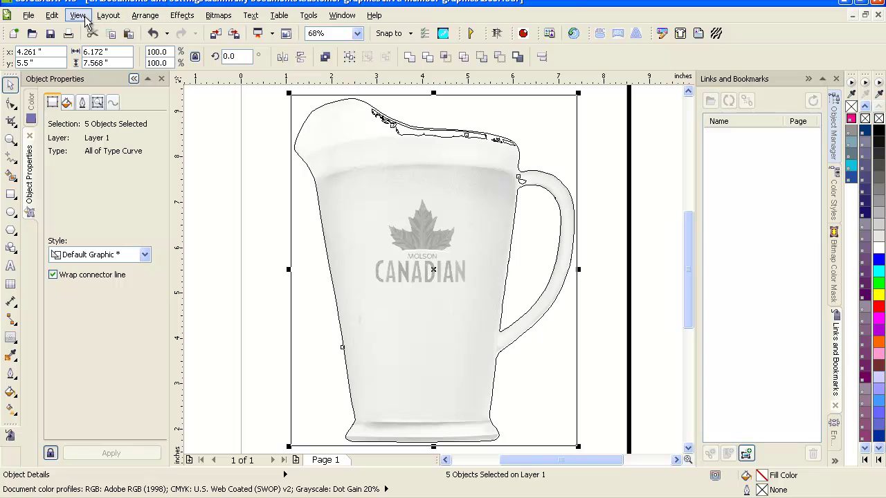
{"action": "left_click", "coordinate": [77, 15]}
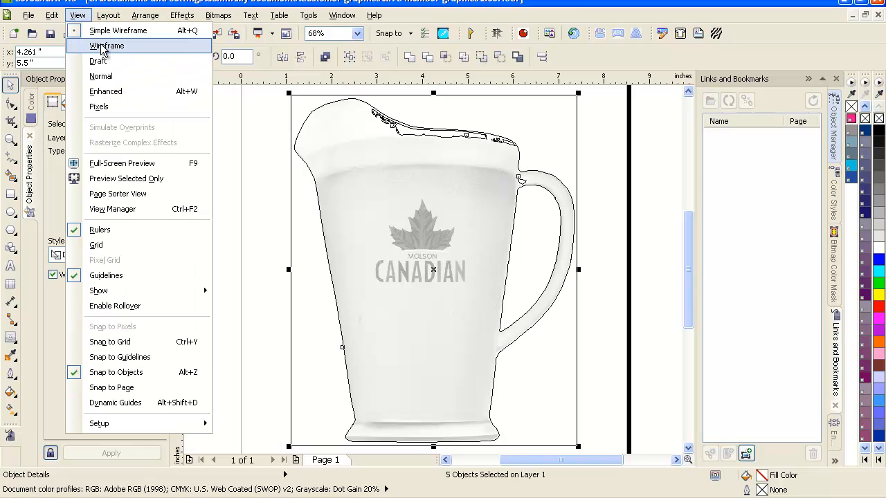
{"action": "mouse_move", "coordinate": [105, 92]}
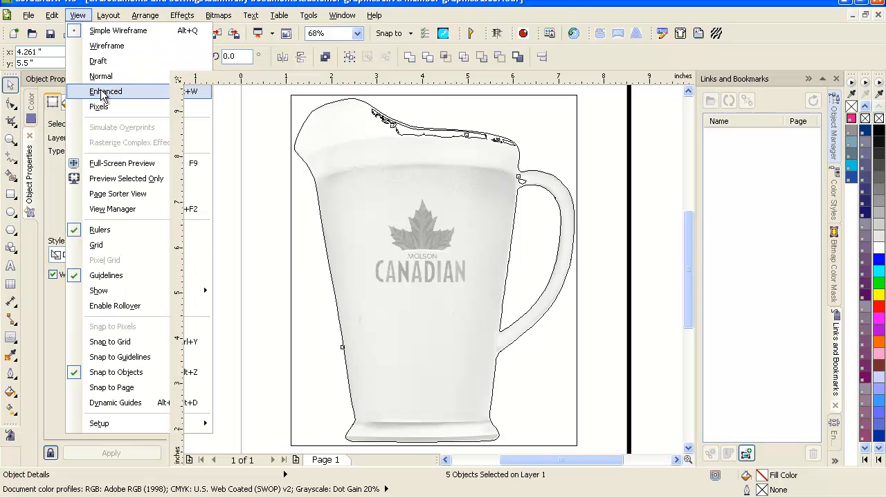
{"action": "left_click", "coordinate": [106, 90]}
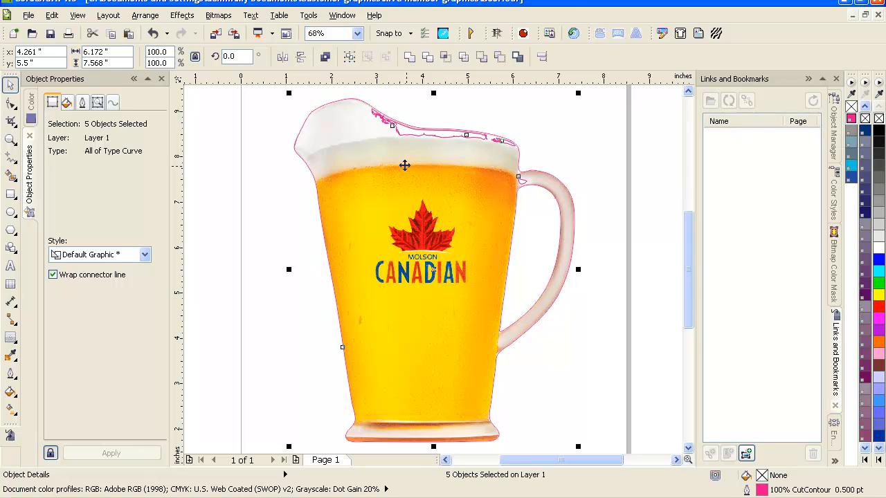
{"action": "mouse_move", "coordinate": [533, 219]}
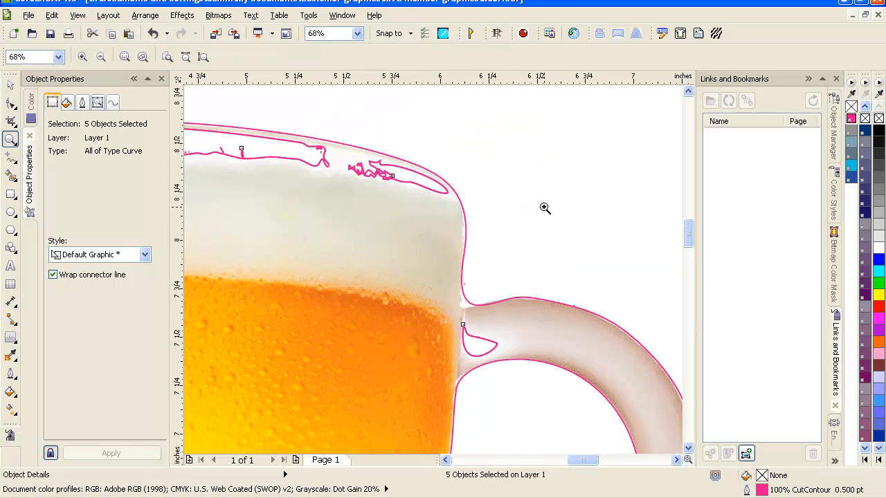
Zoom in on the CutContour path where the handle joins the pitcher body
{"action": "left_click", "coordinate": [464, 310]}
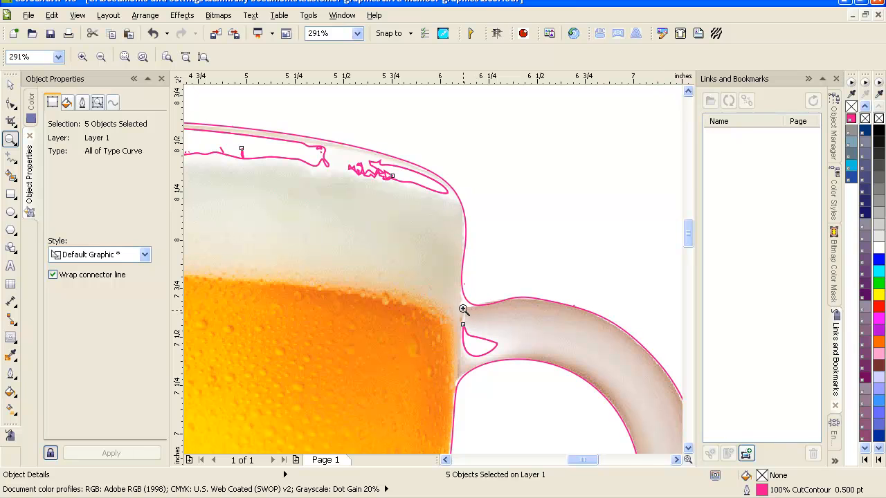
{"action": "mouse_move", "coordinate": [461, 303]}
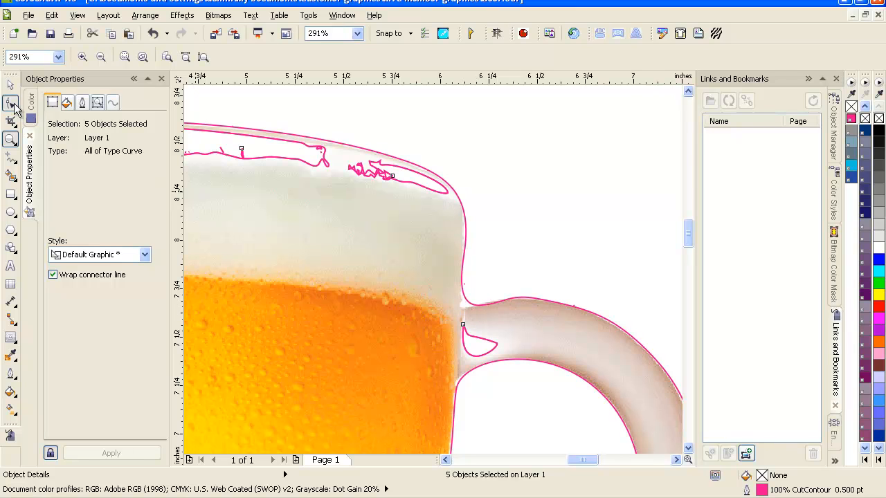
{"action": "left_click", "coordinate": [11, 102]}
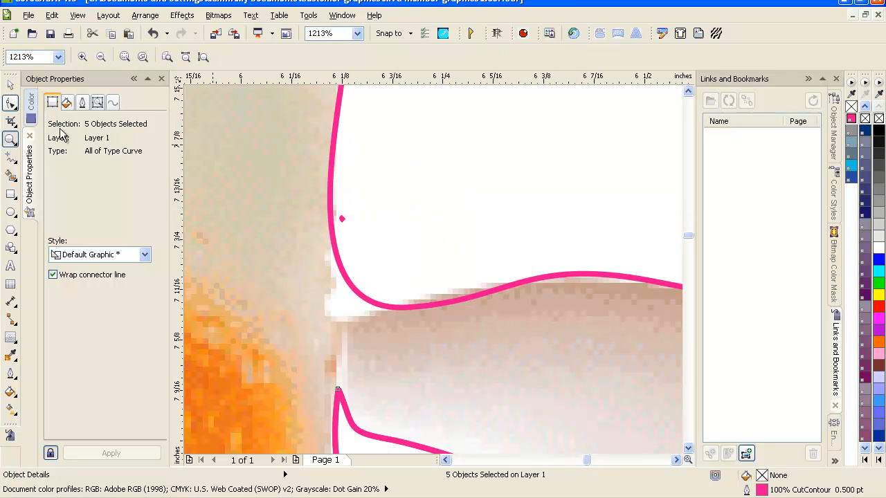
Drag the handle-junction node into the corner and convert it to a cusp
{"action": "left_click", "coordinate": [10, 103]}
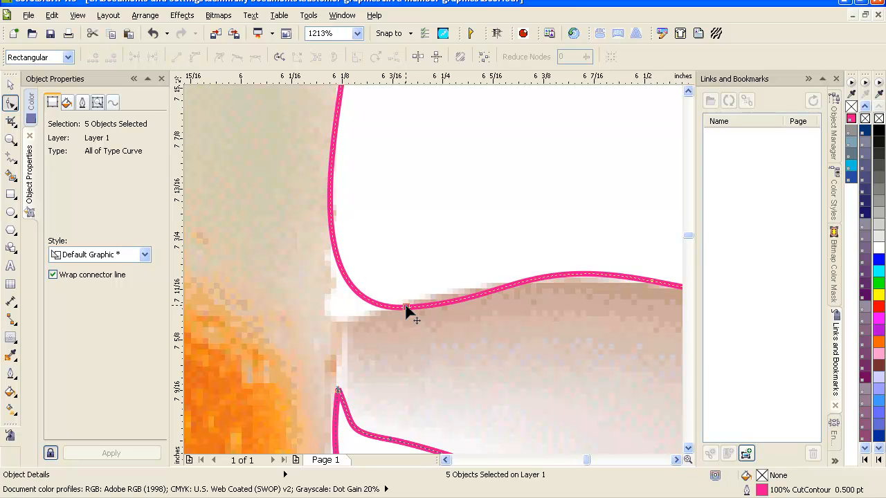
{"action": "left_click", "coordinate": [406, 307]}
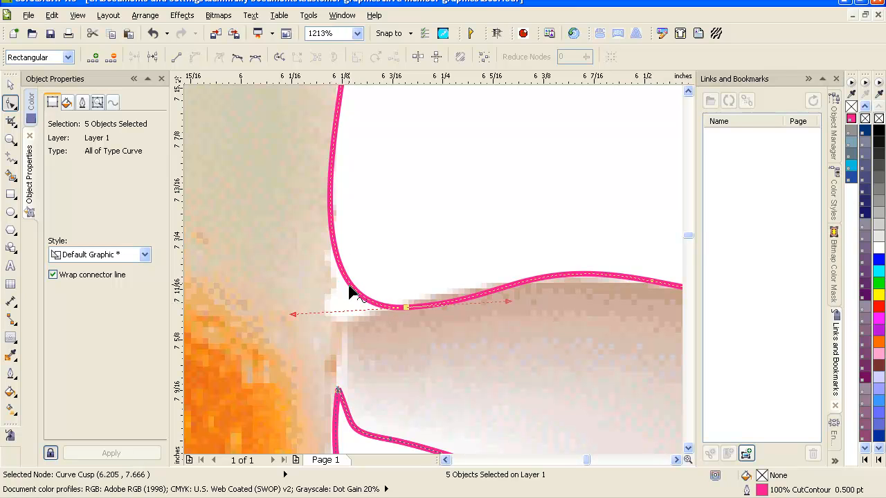
{"action": "mouse_move", "coordinate": [333, 195]}
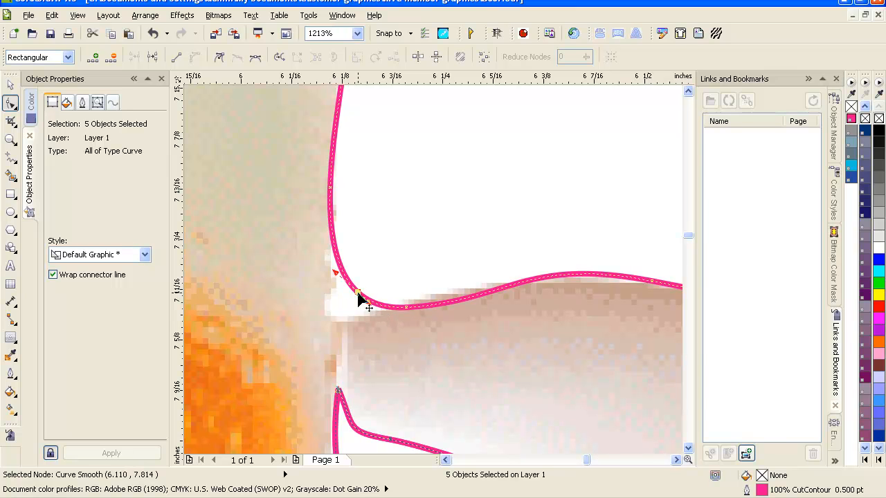
{"action": "left_click_drag", "start_coordinate": [357, 294], "coordinate": [337, 316]}
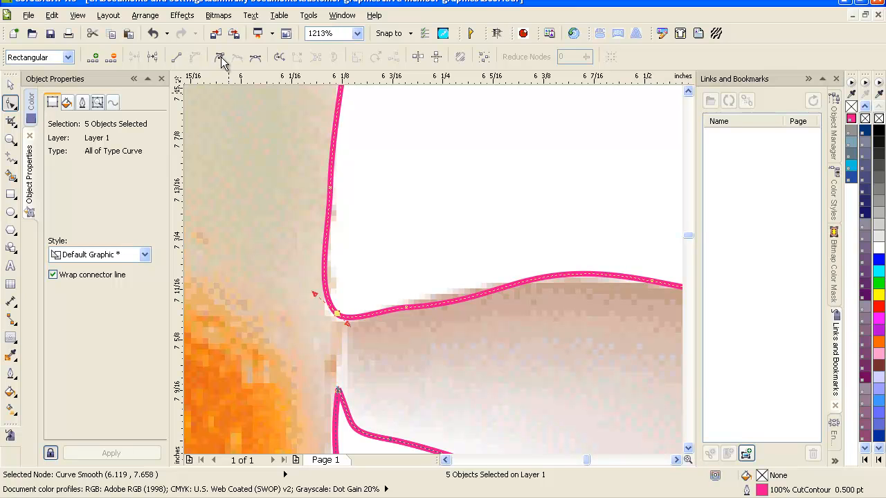
{"action": "left_click", "coordinate": [220, 56]}
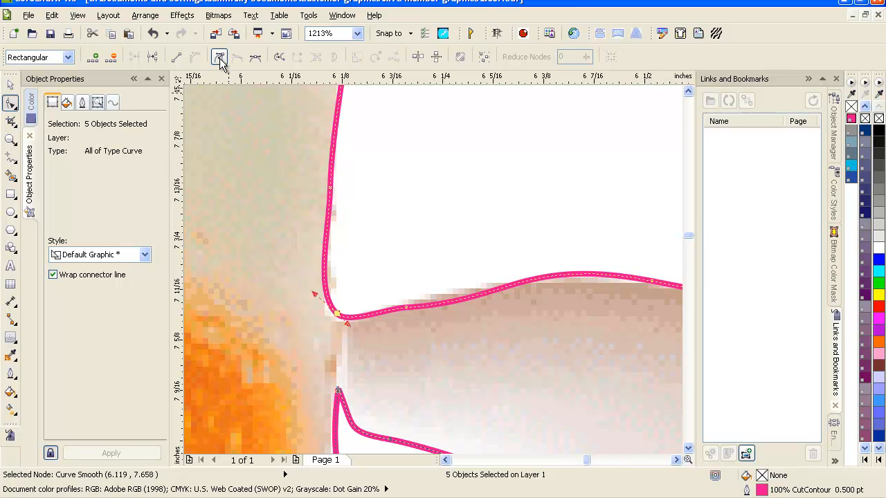
{"action": "left_click", "coordinate": [219, 56]}
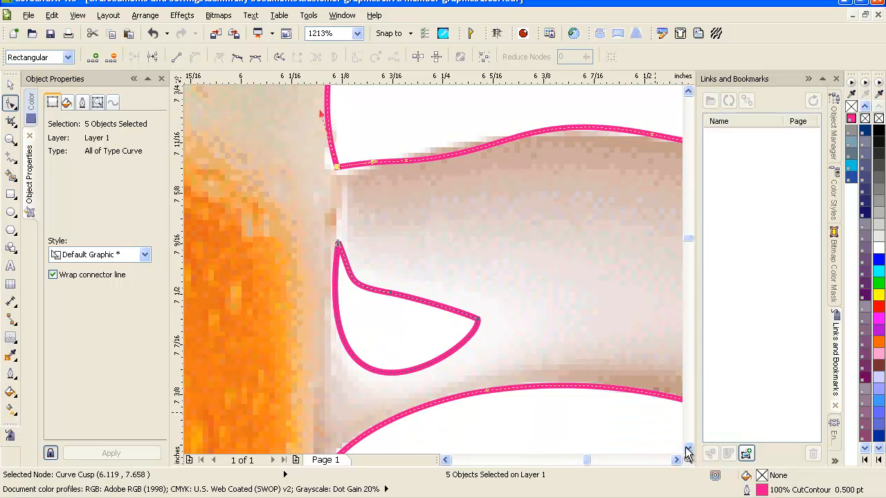
{"action": "mouse_move", "coordinate": [287, 211]}
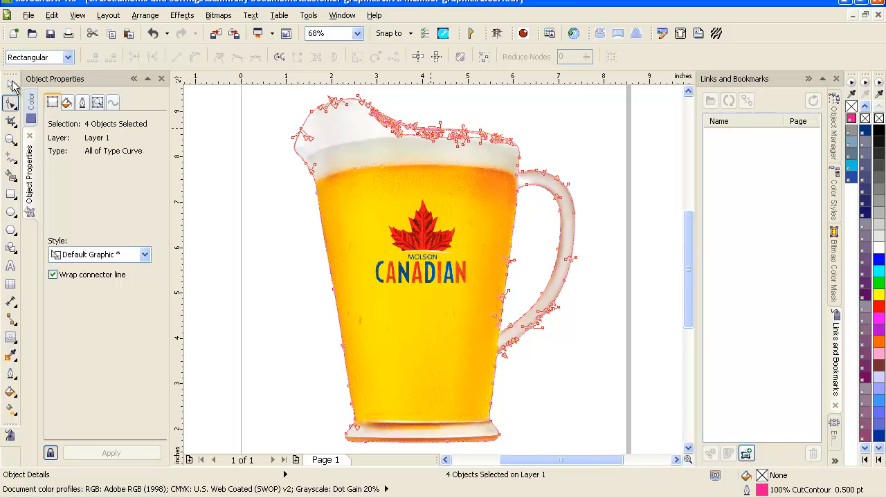
Switch to the Pick tool and select the magenta cut path around the pitcher
{"action": "left_click", "coordinate": [12, 85]}
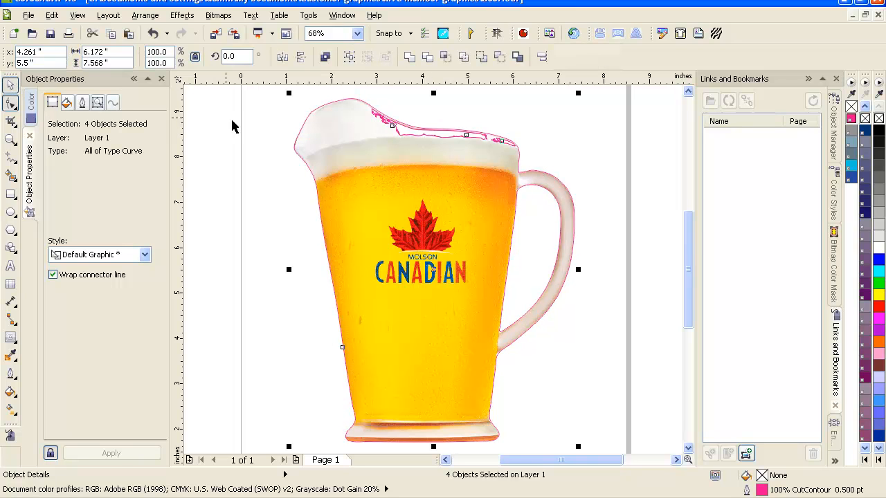
{"action": "mouse_move", "coordinate": [494, 150]}
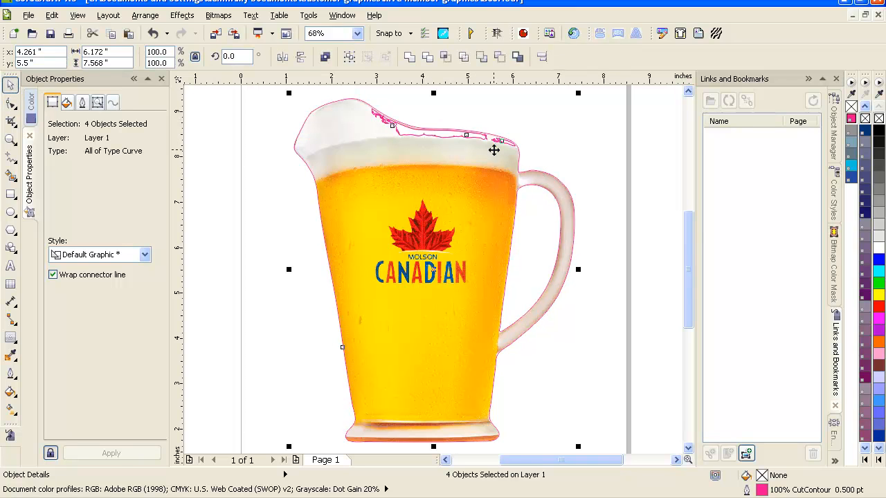
{"action": "mouse_move", "coordinate": [472, 149]}
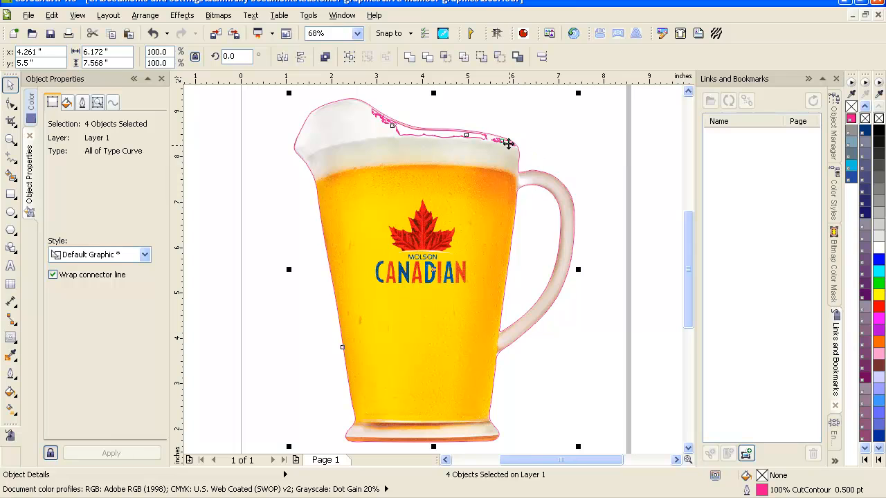
{"action": "mouse_move", "coordinate": [468, 89]}
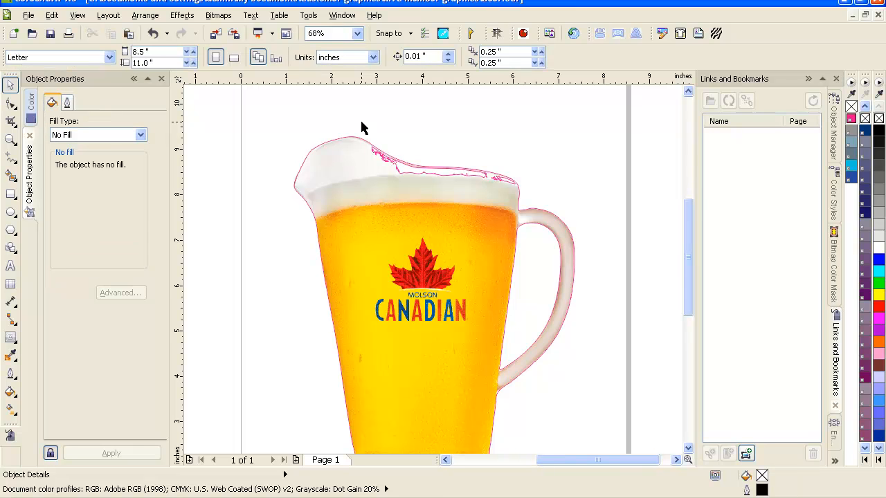
{"action": "mouse_move", "coordinate": [434, 187]}
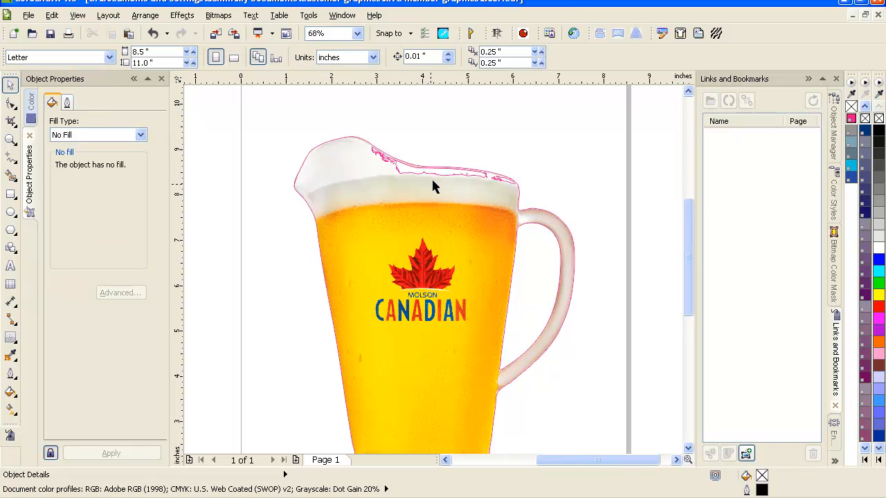
{"action": "left_click", "coordinate": [436, 187]}
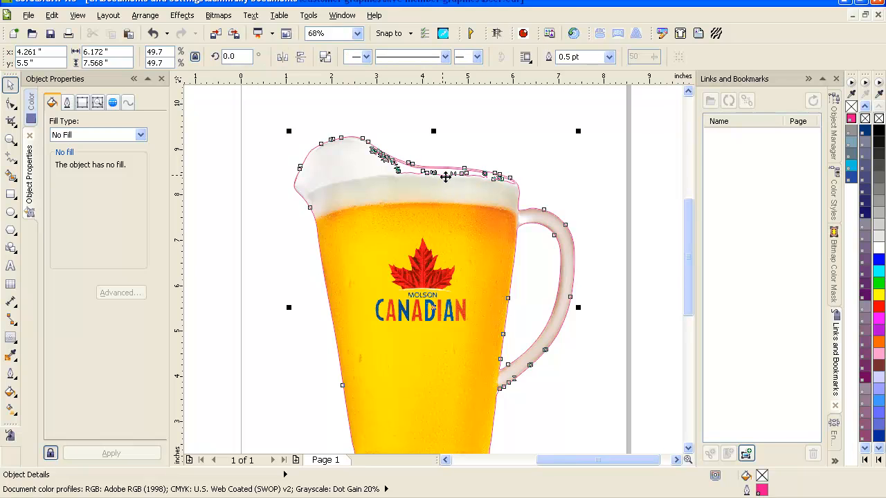
Break the magenta CutContour path apart into separate curves and select two of them
{"action": "right_click", "coordinate": [446, 177]}
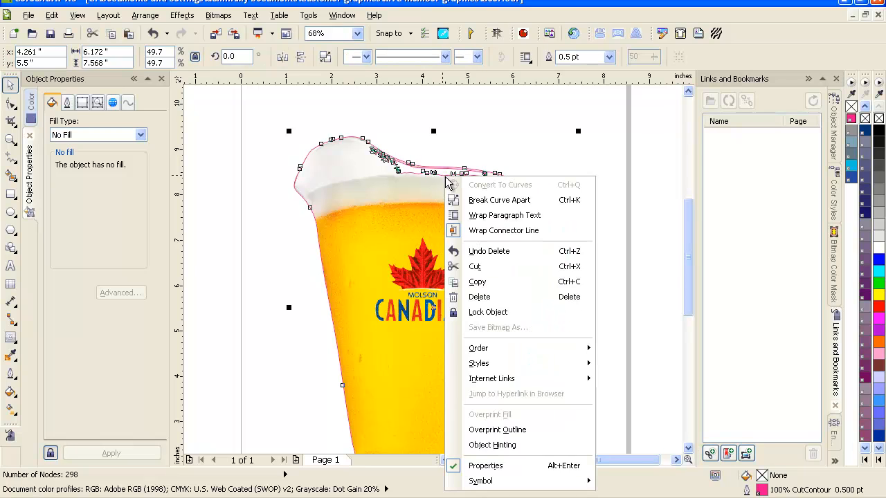
{"action": "mouse_move", "coordinate": [499, 200]}
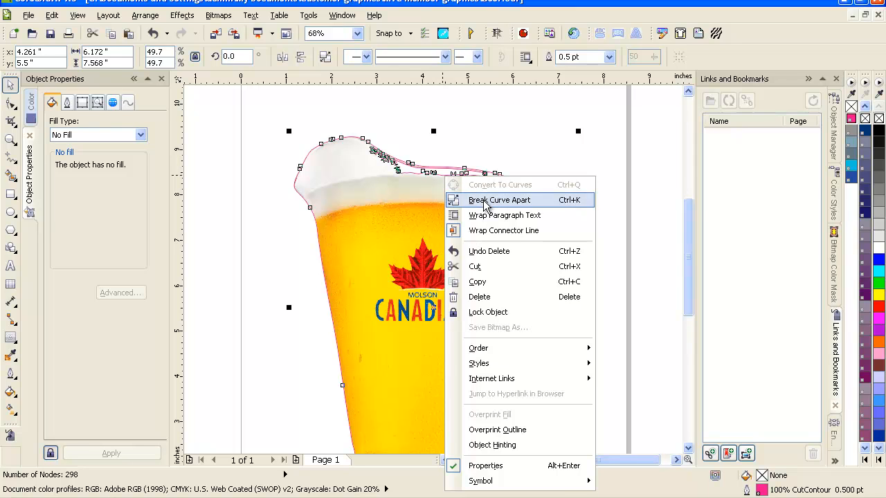
{"action": "left_click", "coordinate": [498, 199]}
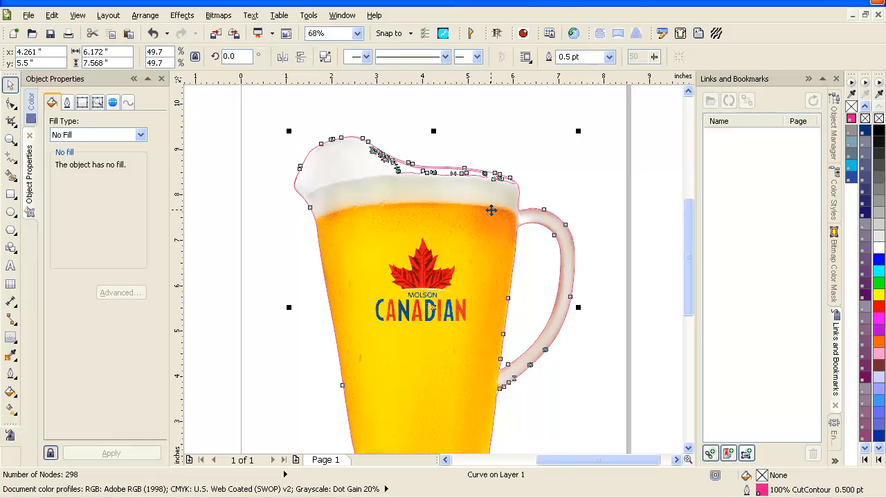
{"action": "right_click", "coordinate": [491, 210]}
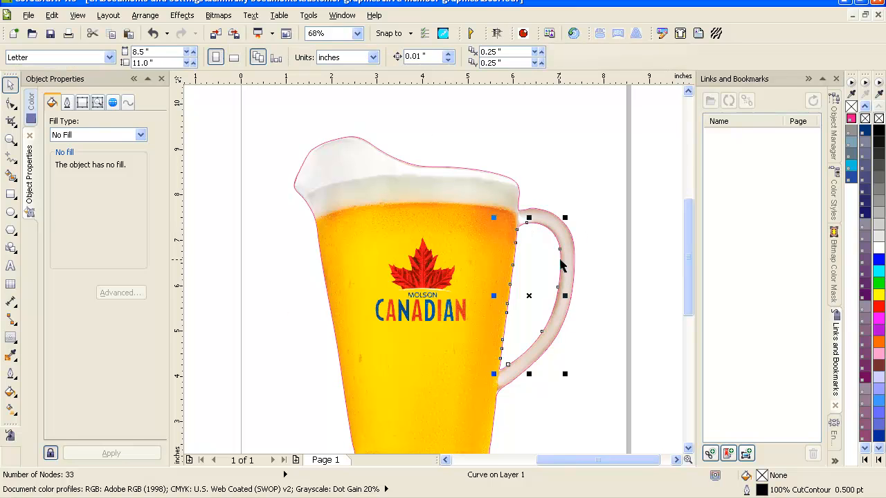
{"action": "left_click", "coordinate": [561, 249]}
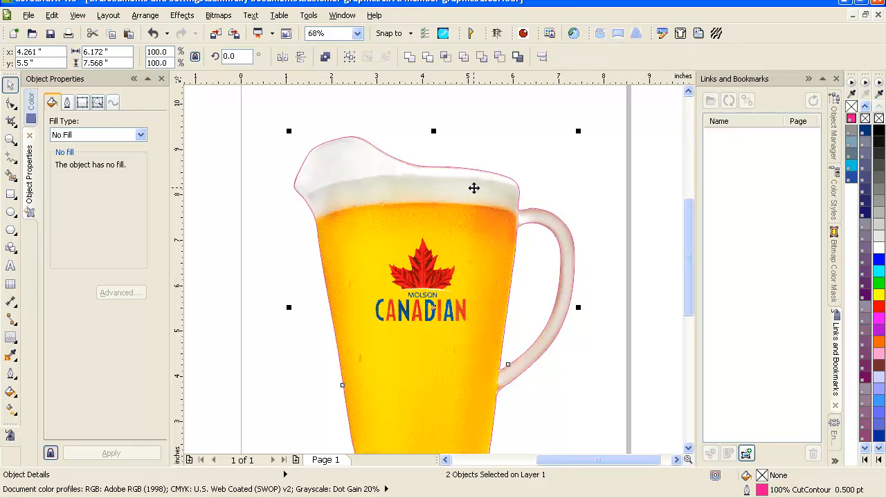
{"action": "mouse_move", "coordinate": [495, 248]}
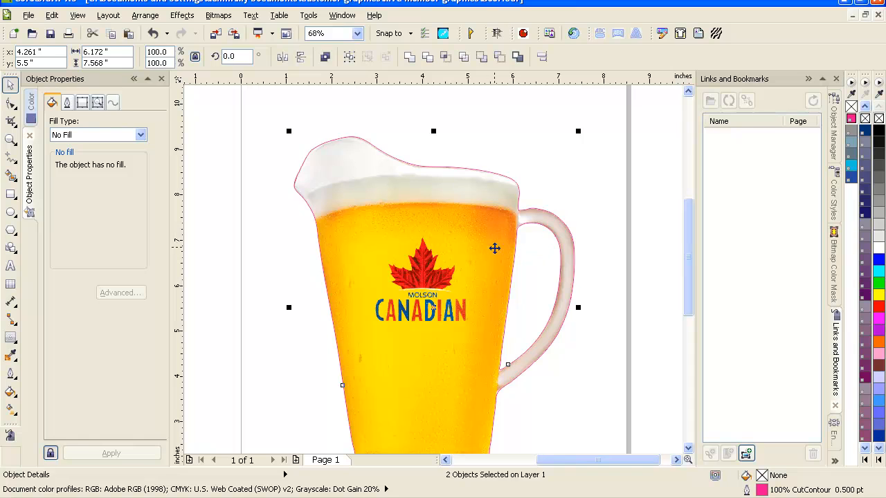
{"action": "mouse_move", "coordinate": [470, 148]}
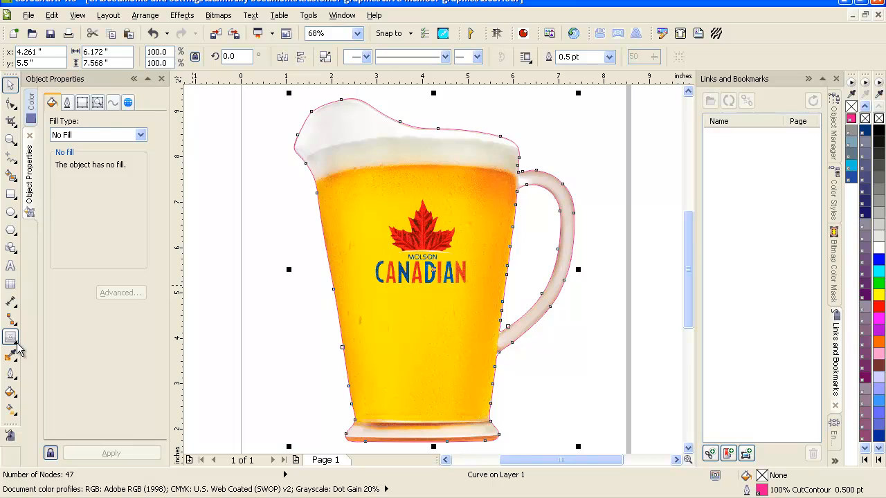
Apply an inside Contour effect to the pitcher's 47-node CutContour outline
{"action": "left_click", "coordinate": [10, 338]}
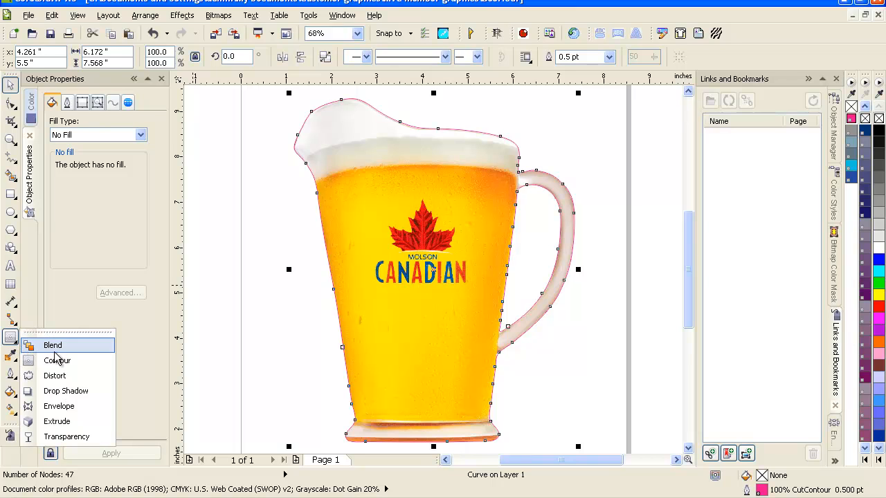
{"action": "mouse_move", "coordinate": [66, 391]}
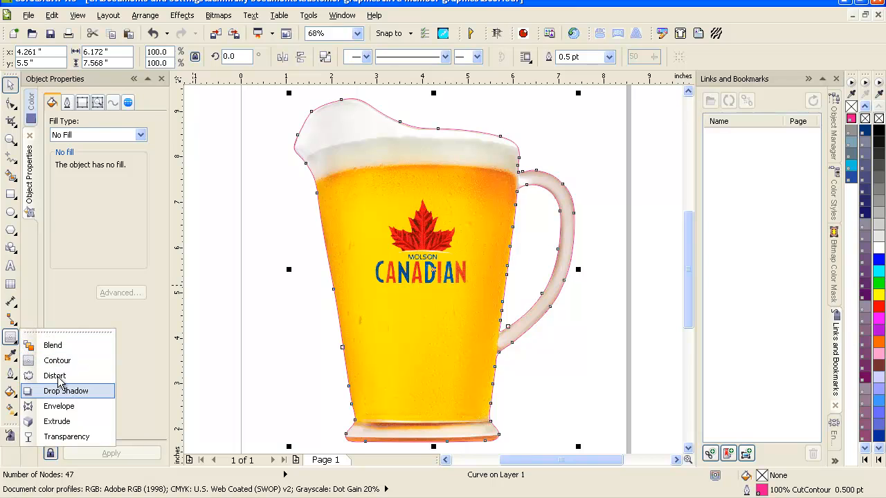
{"action": "left_click", "coordinate": [58, 360]}
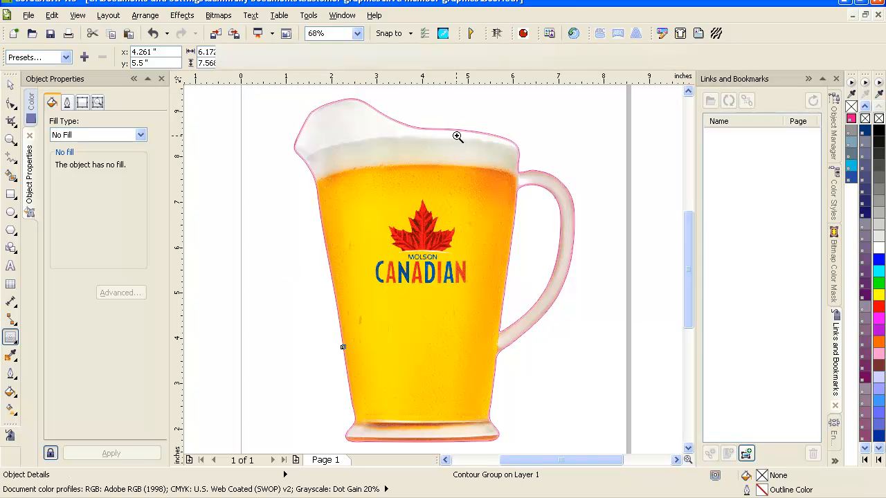
Zoom in on the handle junction and view the contour's one-step, 0.015-inch offset
{"action": "left_click", "coordinate": [457, 136]}
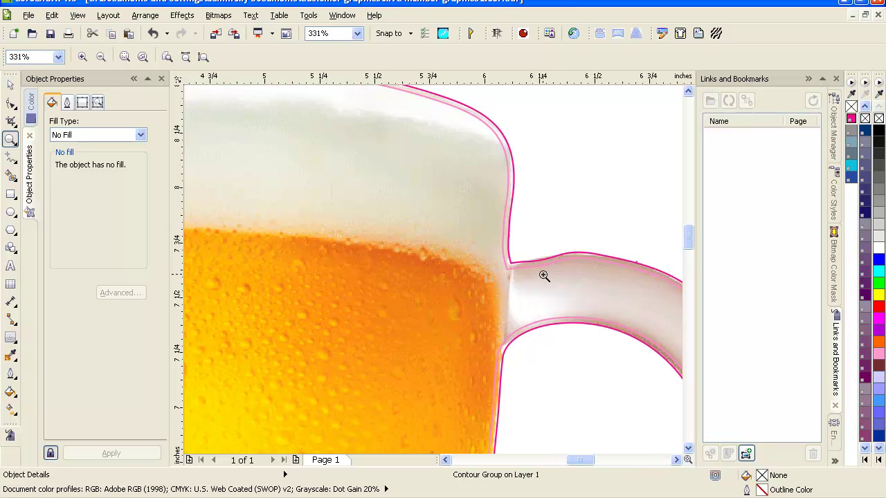
{"action": "mouse_move", "coordinate": [405, 80]}
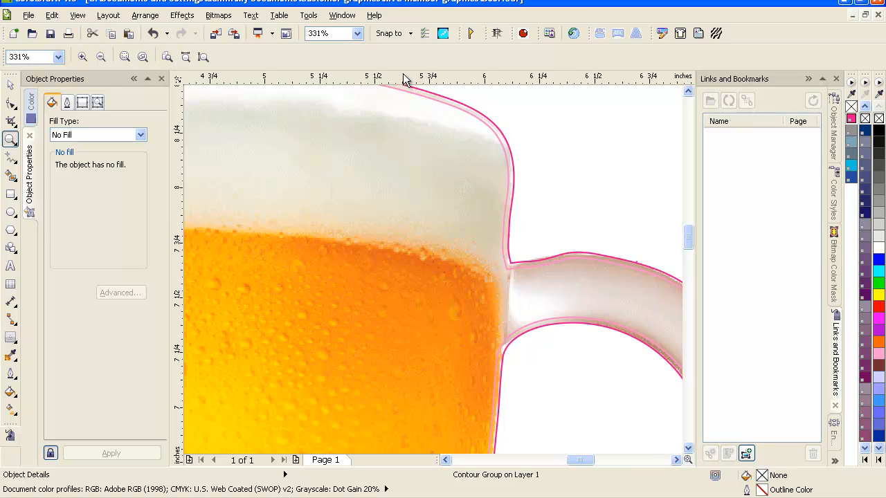
{"action": "mouse_move", "coordinate": [12, 338]}
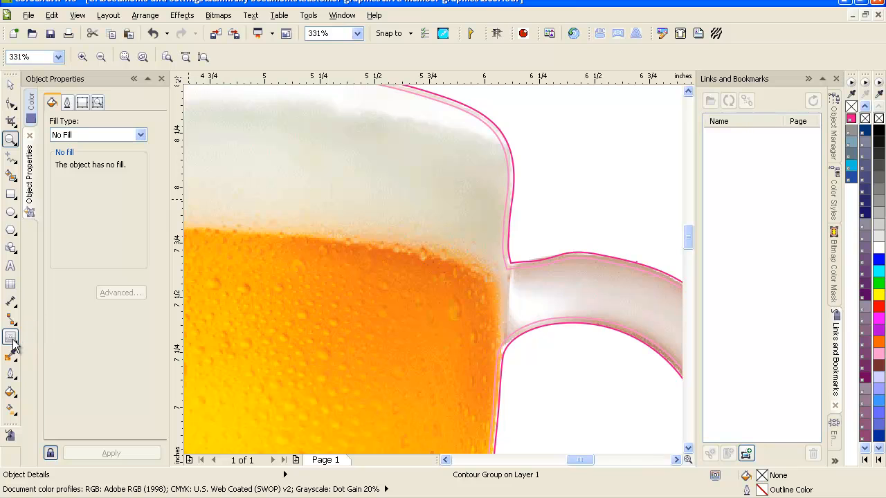
{"action": "left_click", "coordinate": [11, 337]}
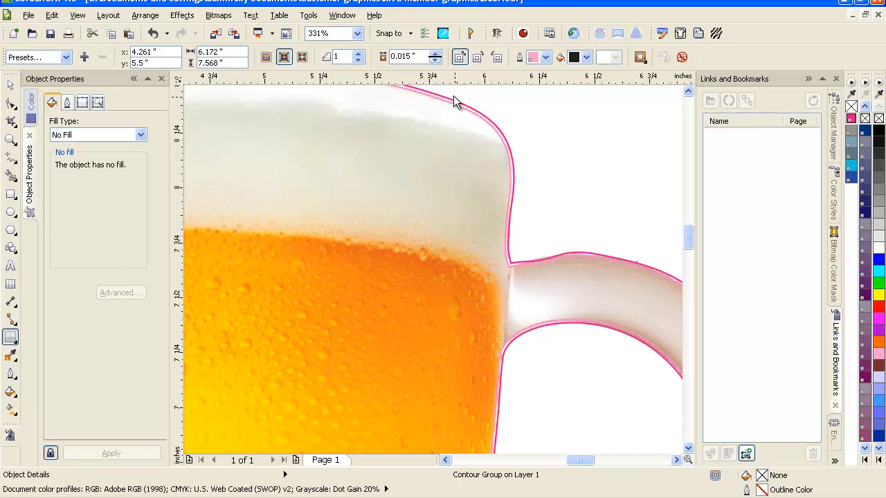
{"action": "mouse_move", "coordinate": [542, 275]}
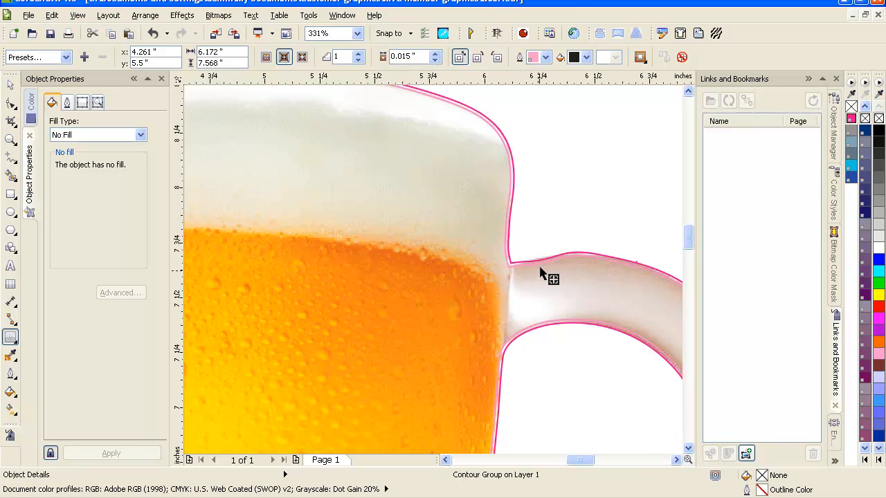
{"action": "mouse_move", "coordinate": [582, 278]}
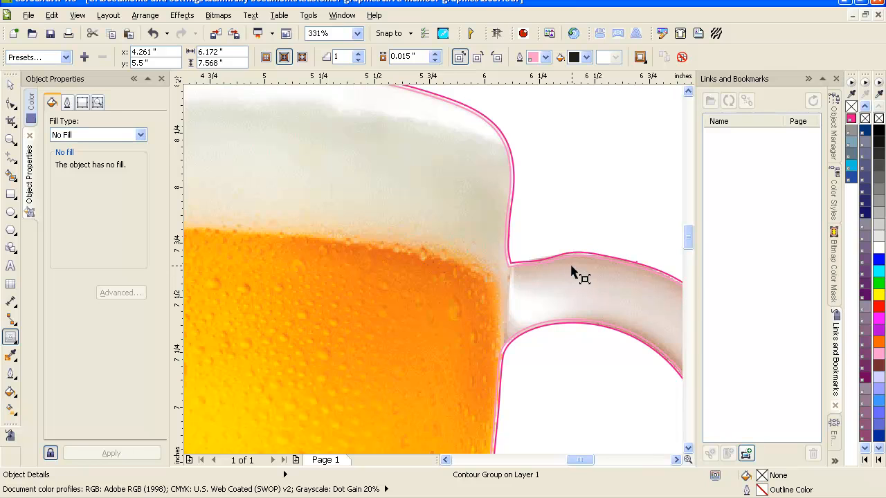
{"action": "mouse_move", "coordinate": [543, 270]}
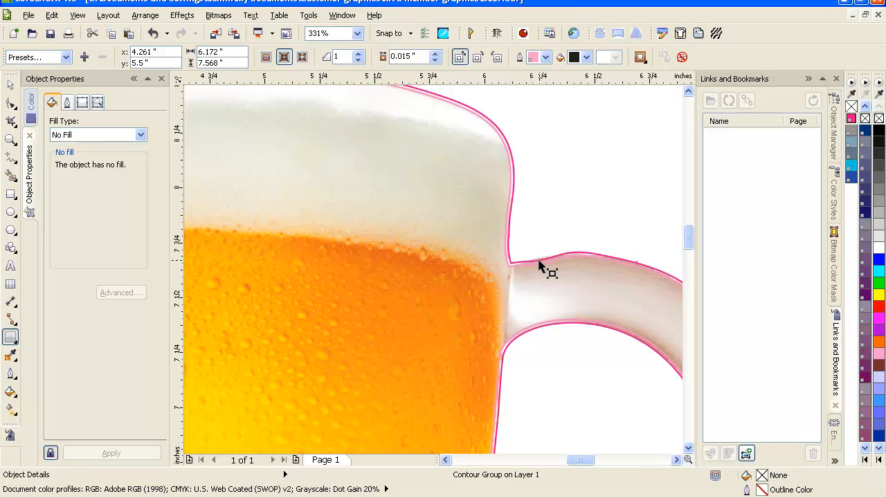
{"action": "mouse_move", "coordinate": [553, 269]}
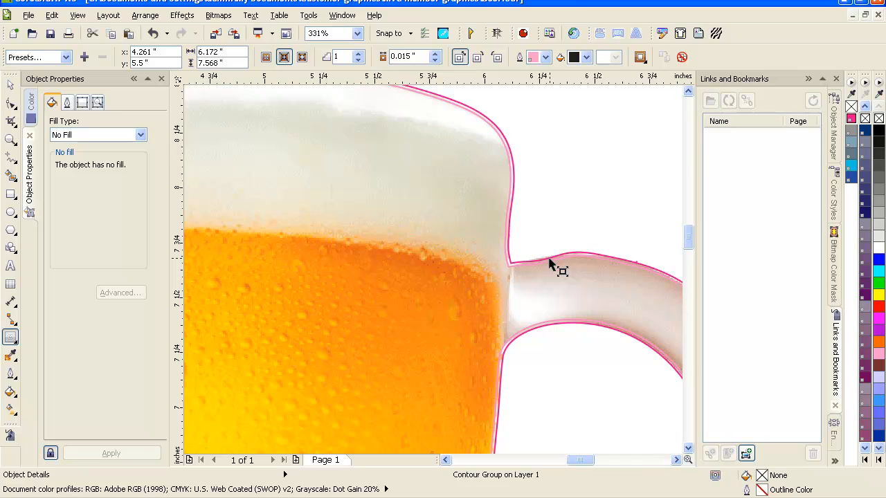
Break the contour group apart, leaving the 47-node CutContour outline as a separate curve
{"action": "right_click", "coordinate": [561, 270]}
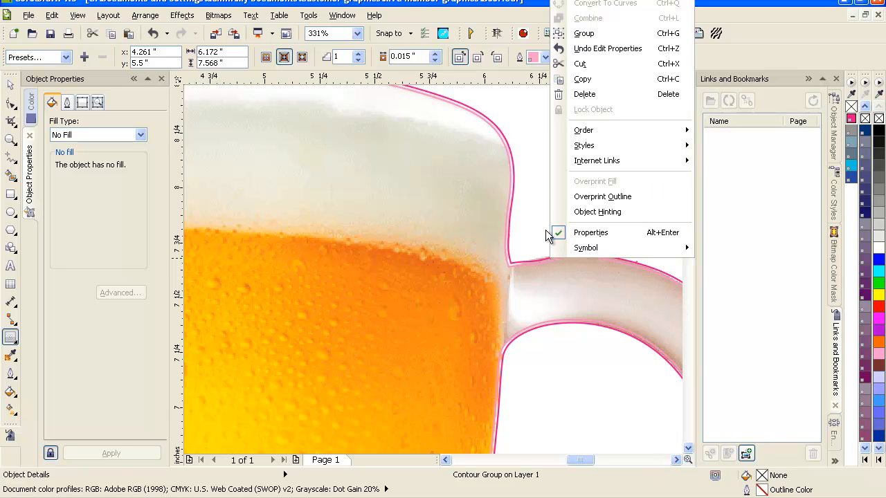
{"action": "left_click", "coordinate": [540, 218]}
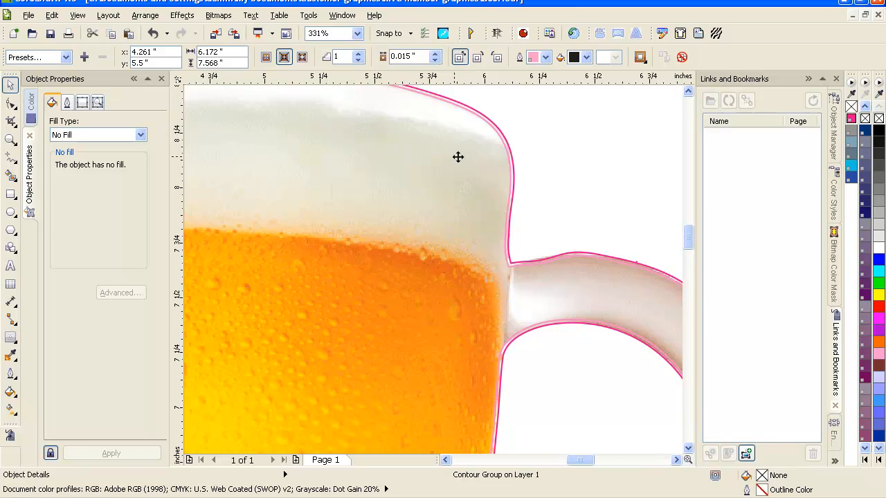
{"action": "mouse_move", "coordinate": [505, 146]}
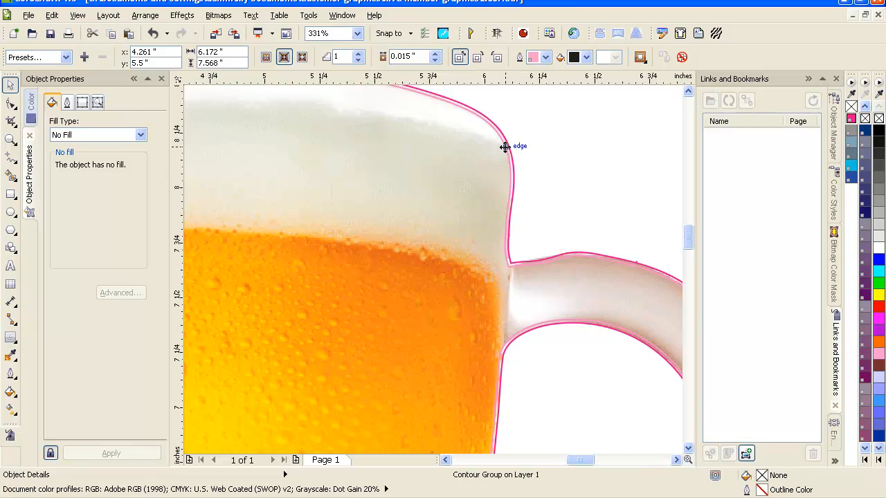
{"action": "right_click", "coordinate": [505, 147]}
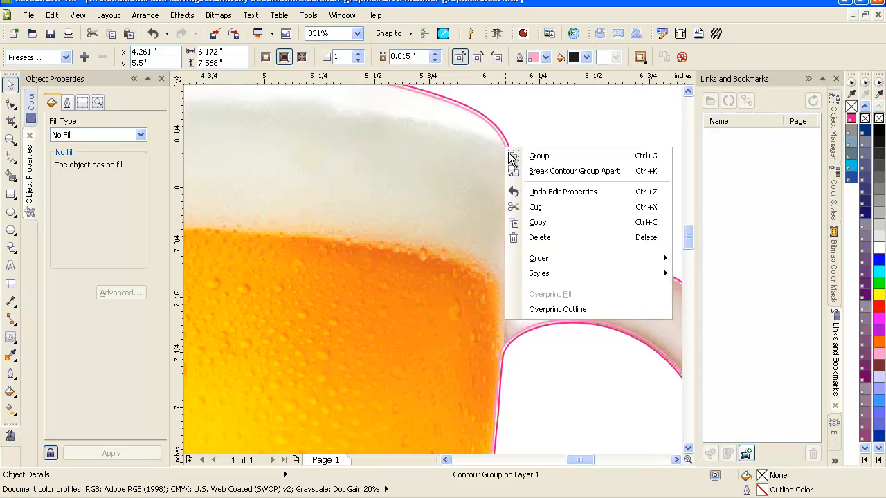
{"action": "mouse_move", "coordinate": [574, 171]}
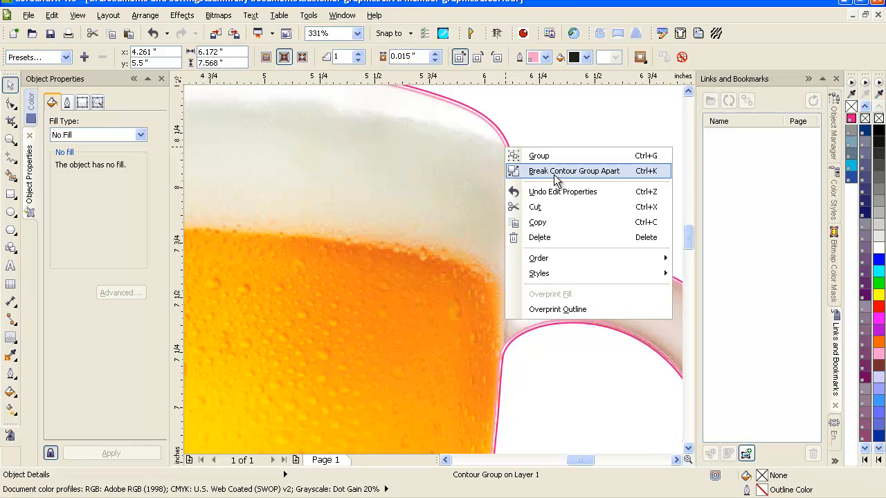
{"action": "left_click", "coordinate": [574, 171]}
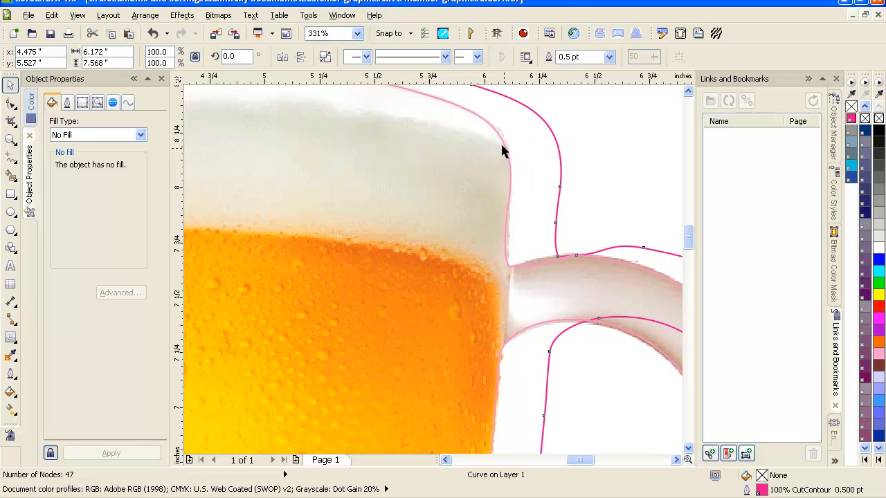
{"action": "mouse_move", "coordinate": [501, 248]}
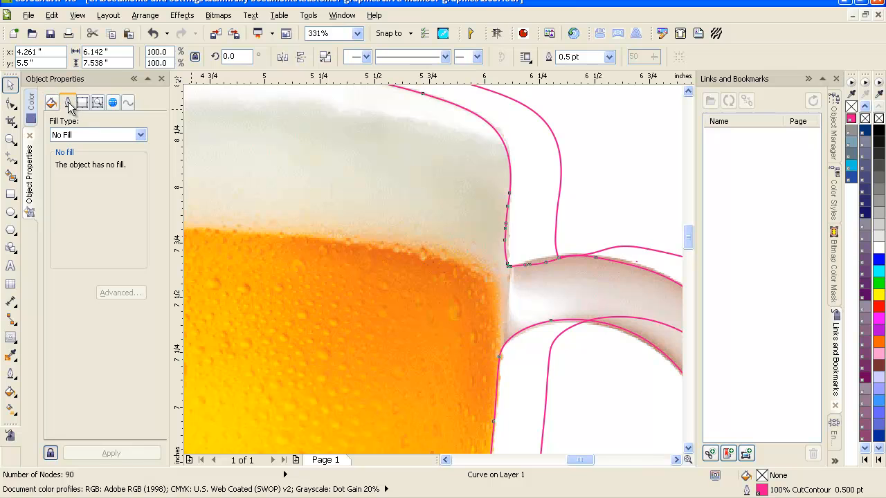
Set the separated CutContour curve's outline width to Hairline, then deselect everything
{"action": "left_click", "coordinate": [67, 103]}
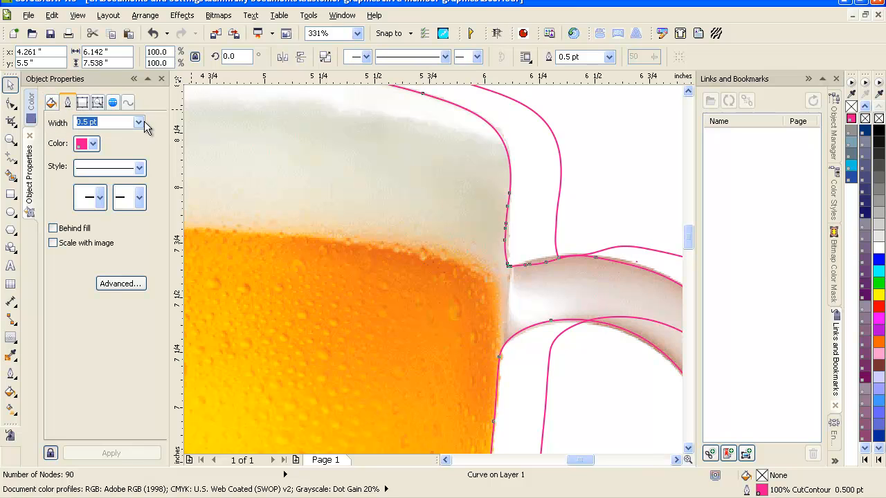
{"action": "left_click", "coordinate": [138, 122]}
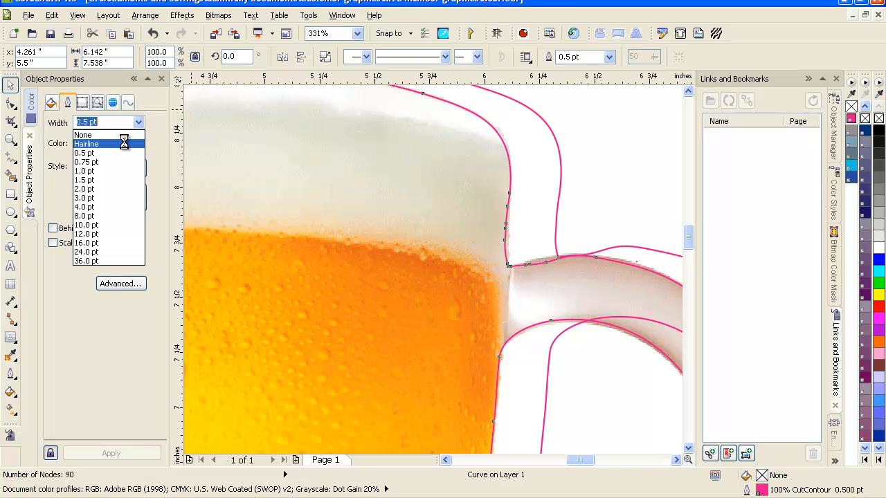
{"action": "left_click", "coordinate": [86, 144]}
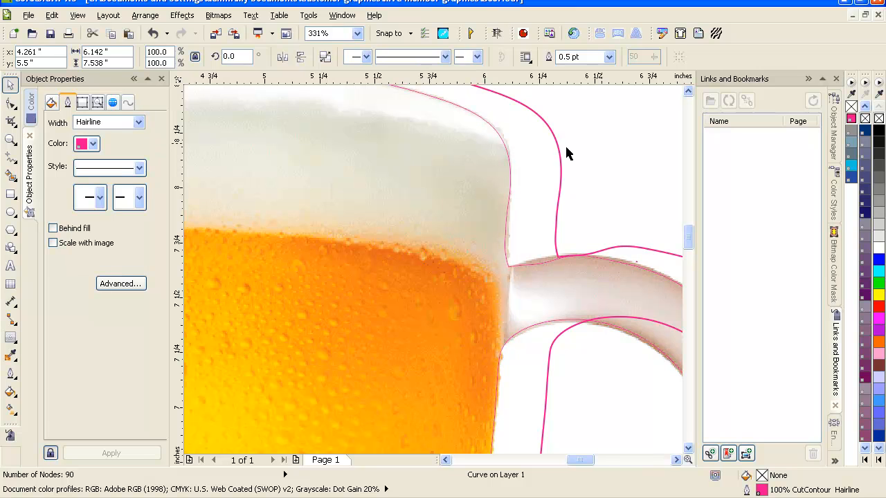
{"action": "left_click", "coordinate": [559, 151]}
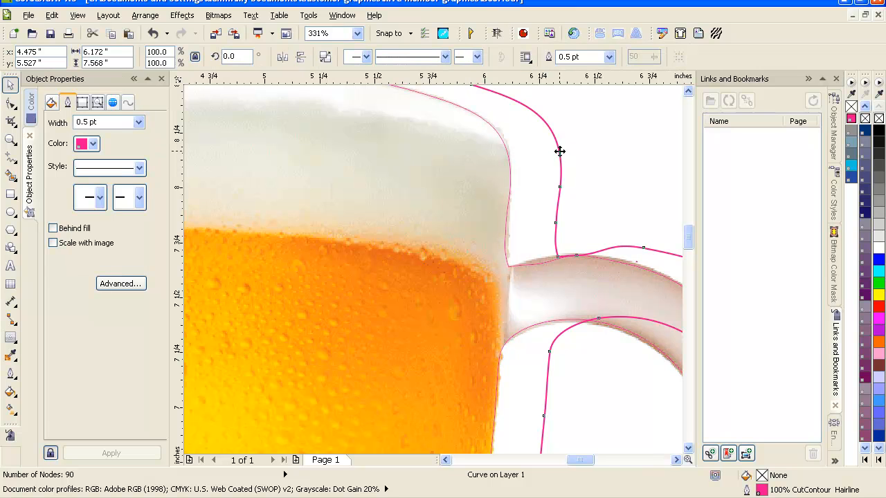
{"action": "left_click", "coordinate": [571, 165]}
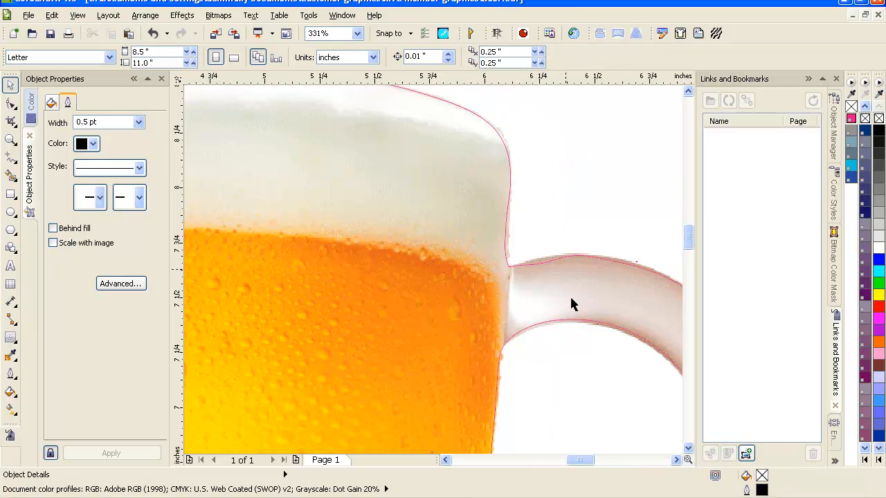
{"action": "mouse_move", "coordinate": [549, 266]}
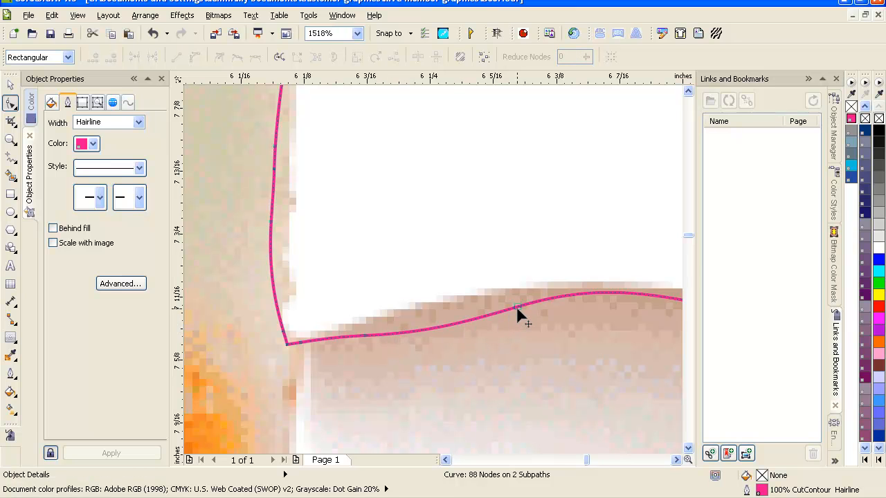
Select and remove extra nodes at the handle join, reducing the curve to 86 nodes
{"action": "left_click", "coordinate": [517, 306]}
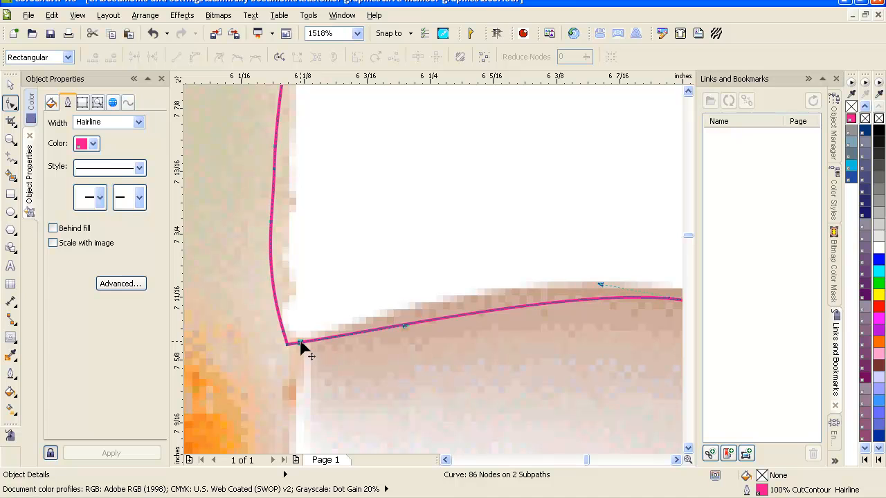
{"action": "left_click", "coordinate": [405, 326]}
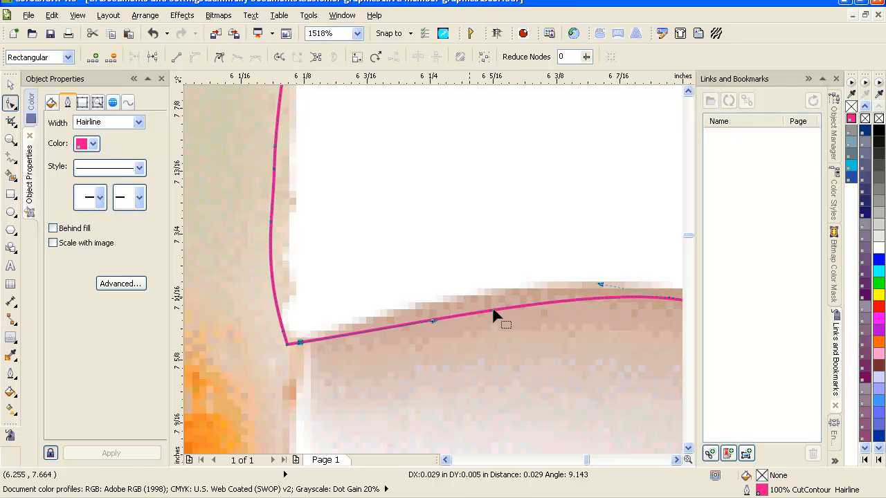
Delete another node at the handle join, leaving 85 nodes, and select the whole curve
{"action": "left_click", "coordinate": [493, 311]}
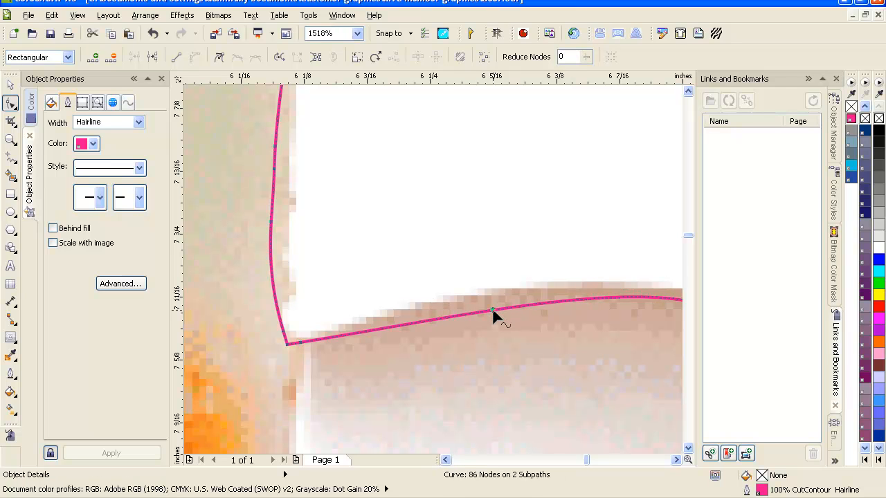
{"action": "right_click", "coordinate": [493, 312]}
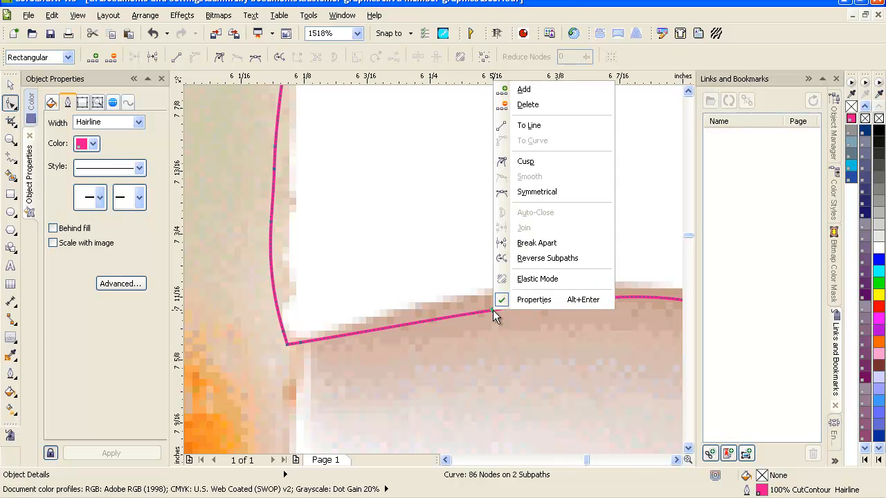
{"action": "mouse_move", "coordinate": [425, 231]}
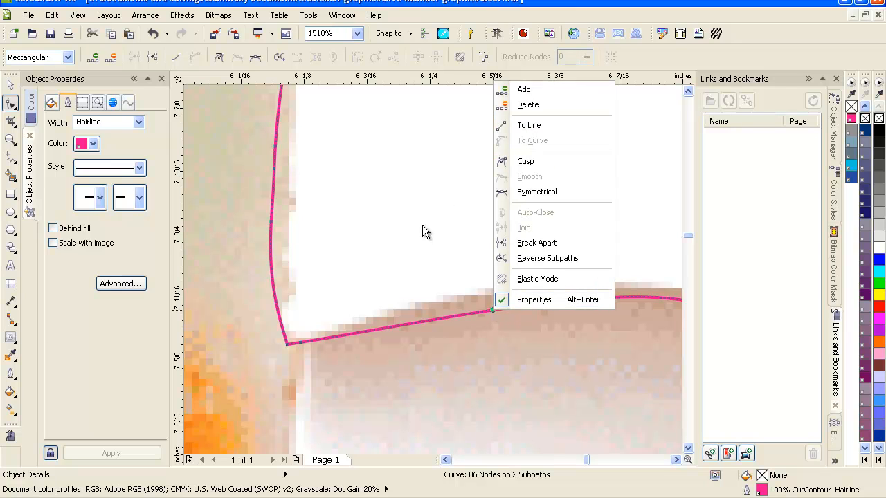
{"action": "mouse_move", "coordinate": [303, 349]}
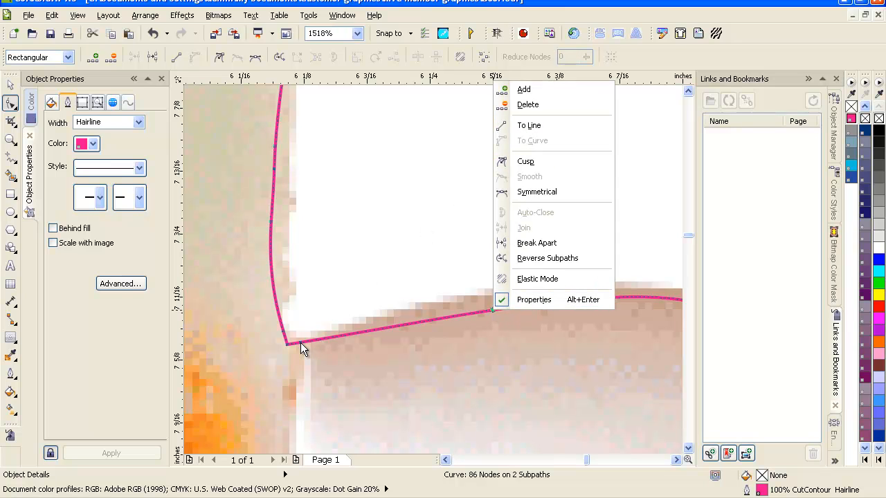
{"action": "left_click", "coordinate": [527, 105]}
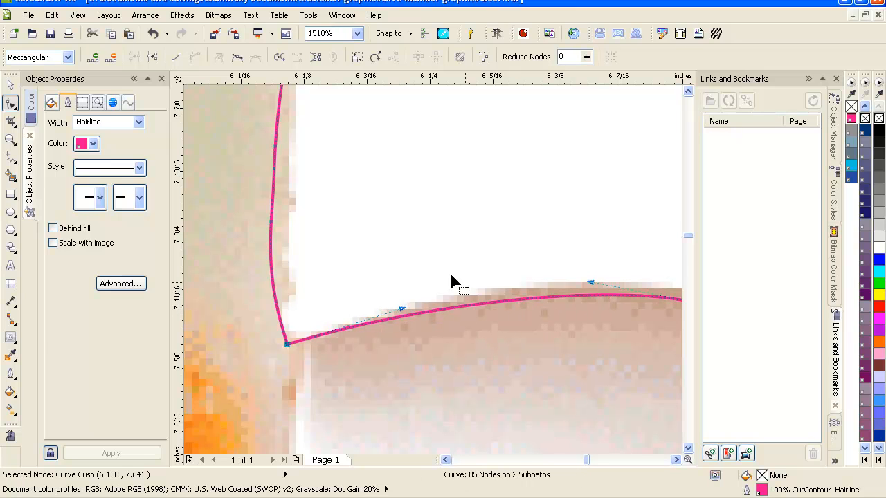
{"action": "mouse_move", "coordinate": [286, 173]}
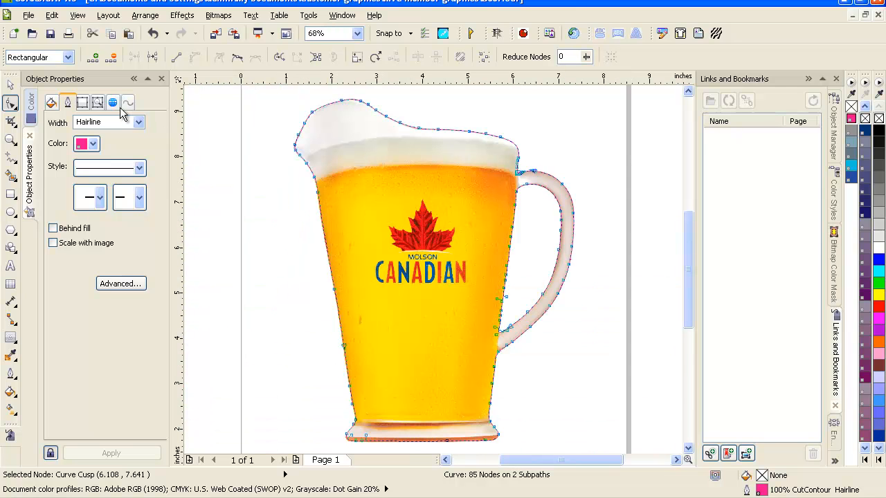
{"action": "left_click", "coordinate": [10, 85]}
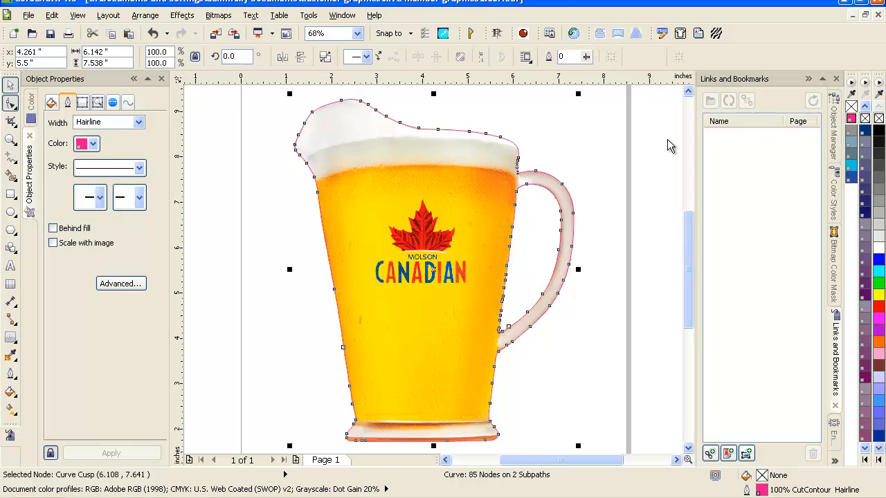